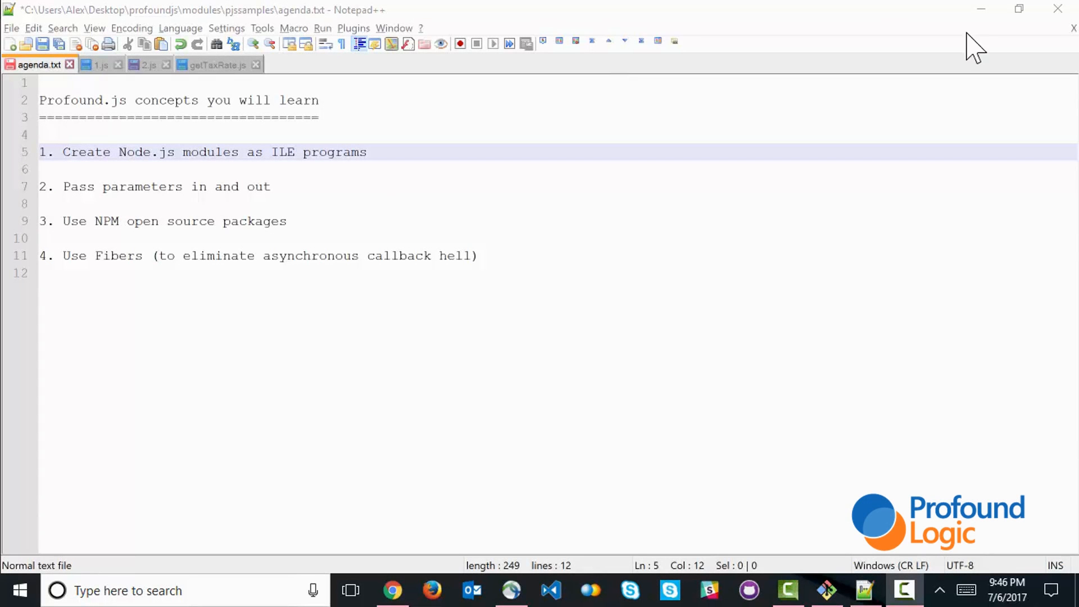
mouse_move(309, 17)
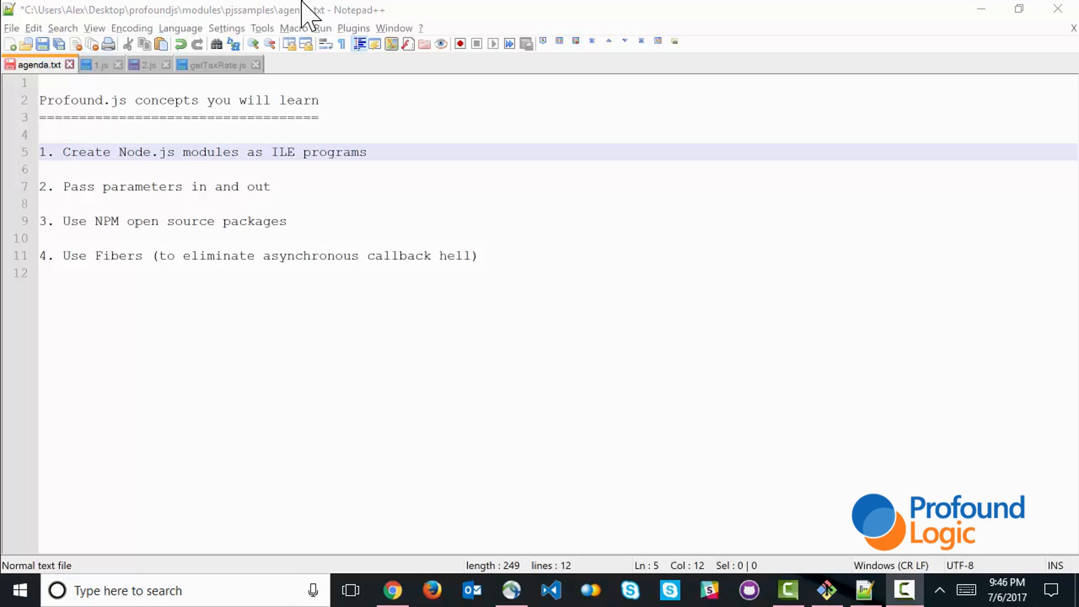
Step: Run CALL INVPRT01C ('9900234' 'OH') on the PDM command line, showing a 6.50% tax rate
left_click(241, 187)
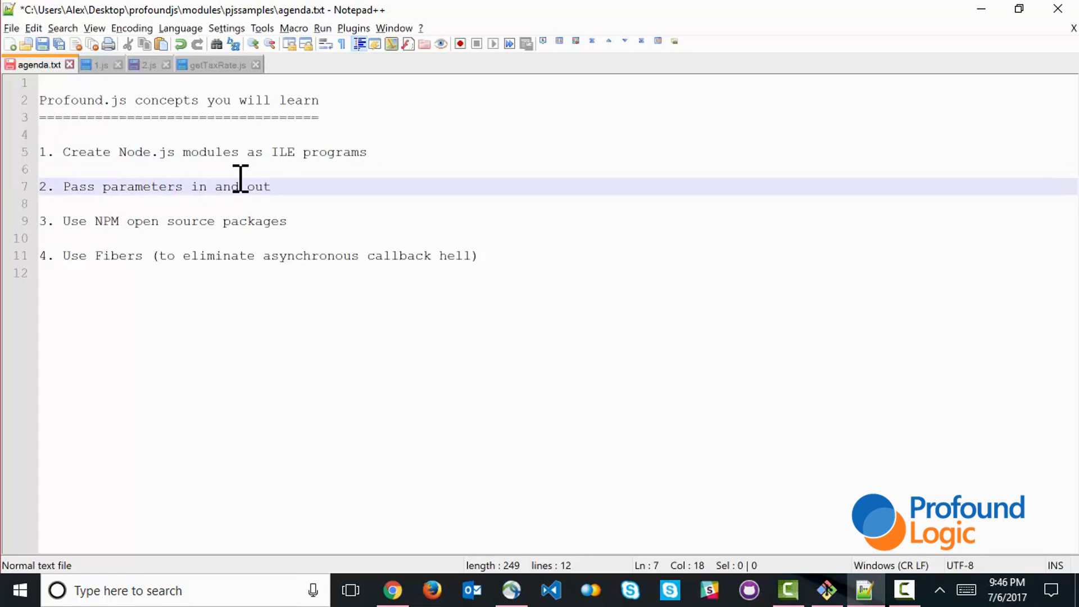
left_click(157, 221)
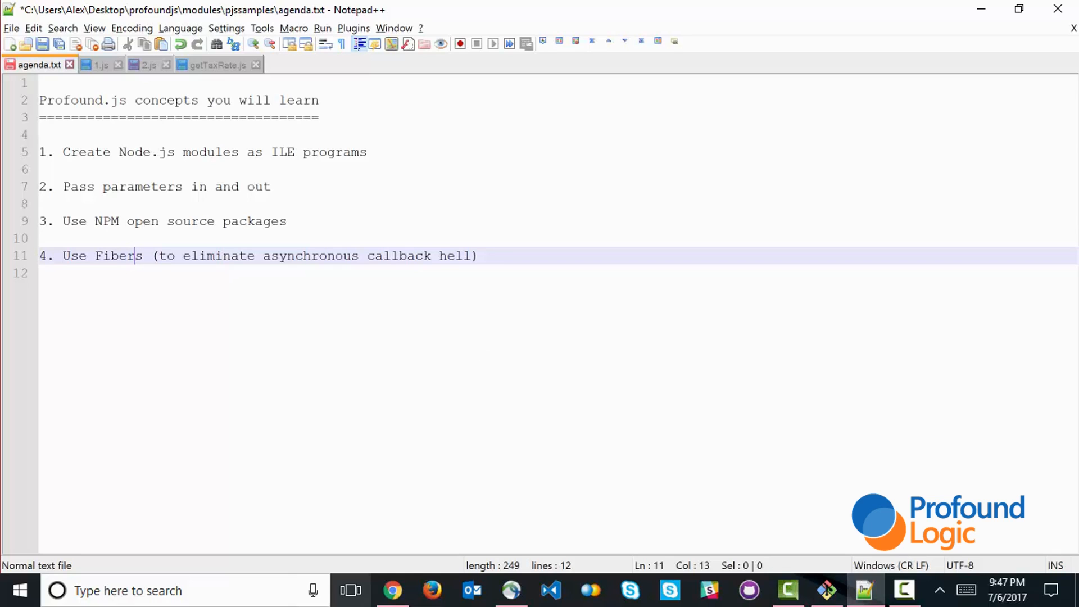
left_click(392, 591)
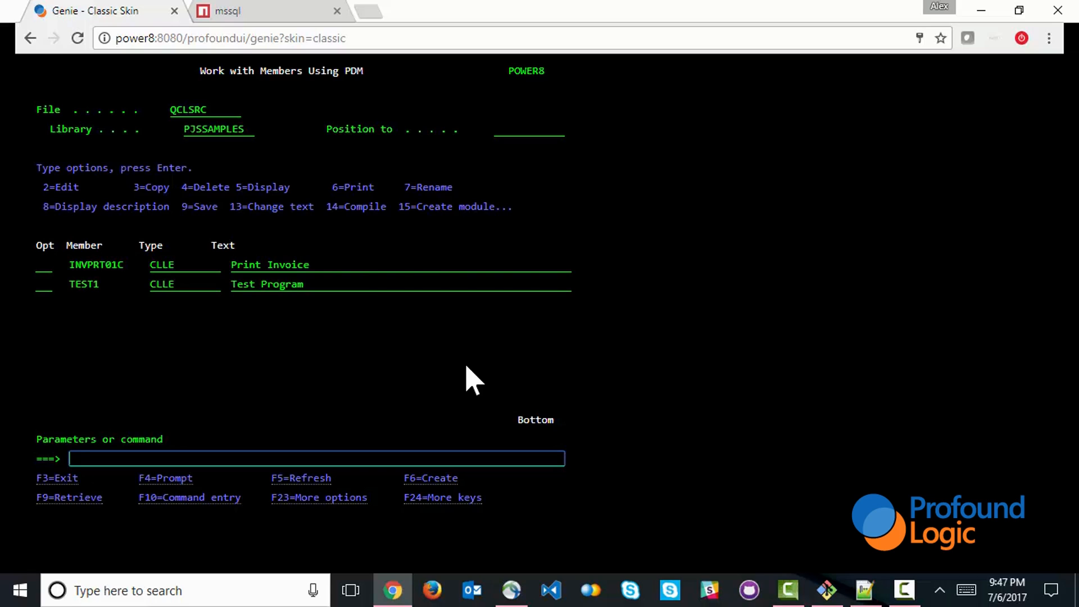
mouse_move(117, 289)
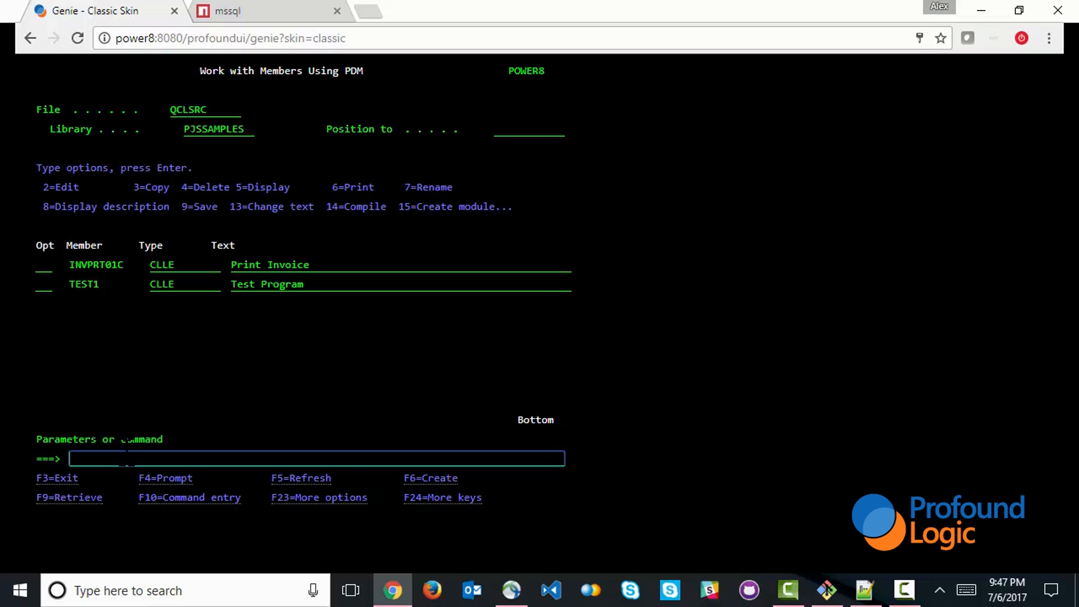
type("CALL INVPRT01C ('9900234' 'OH')")
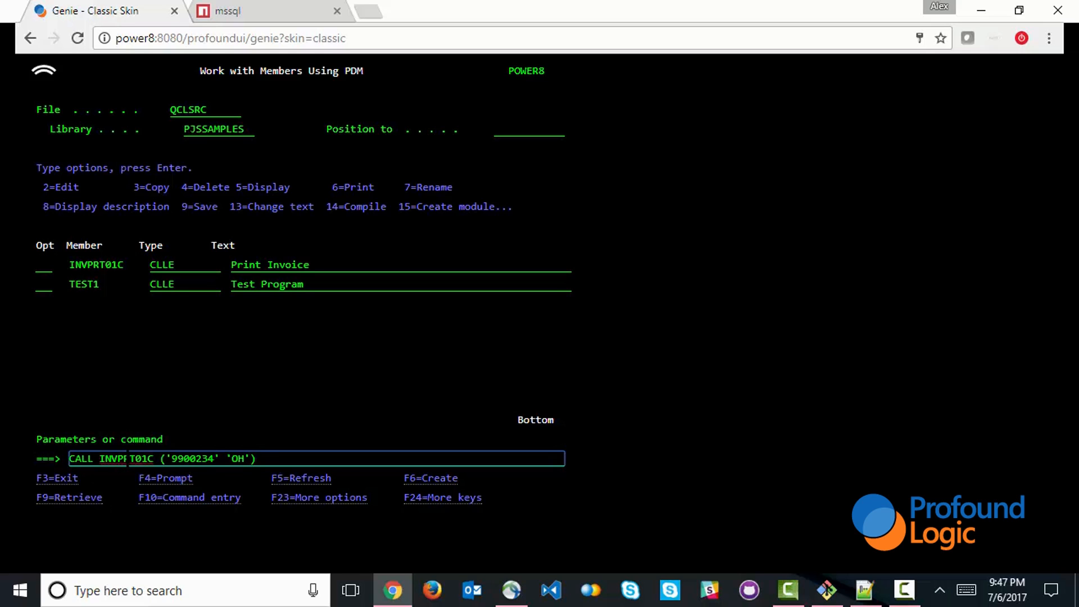
key("Return")
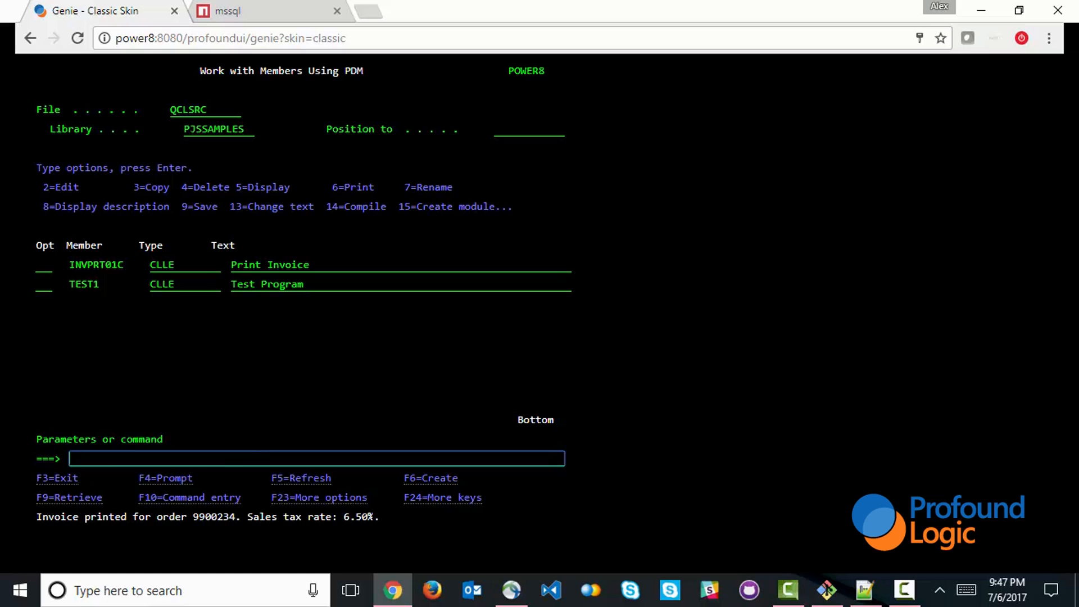
mouse_move(663, 363)
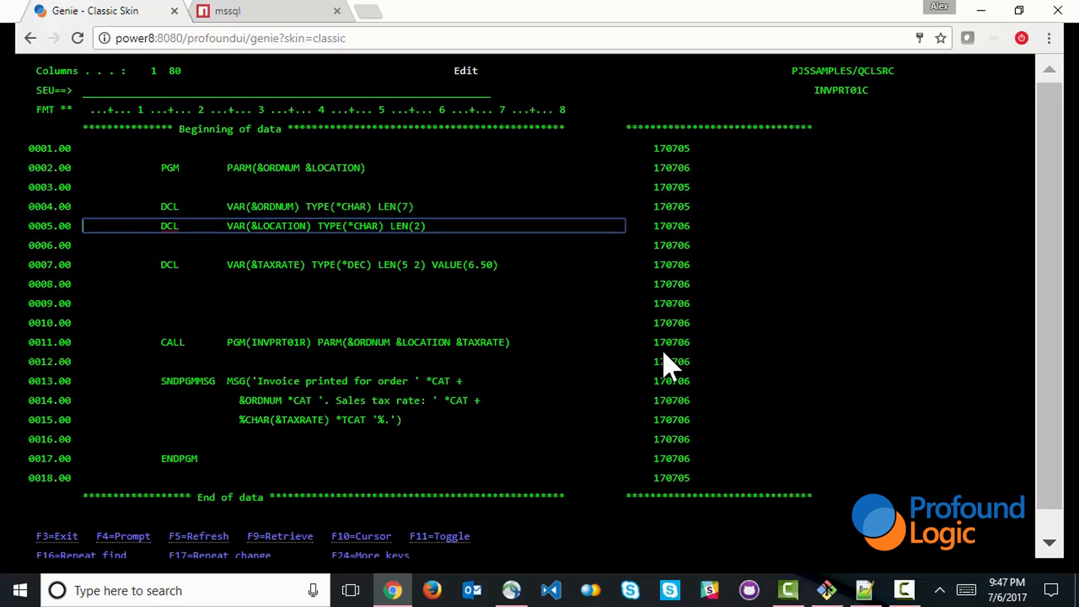
left_click(354, 264)
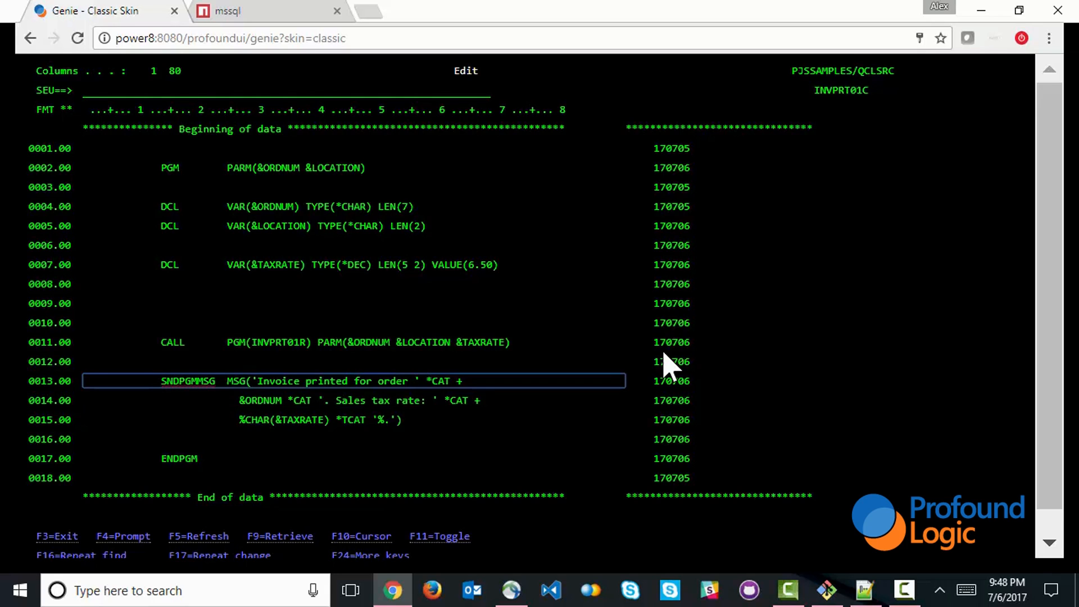
left_click(344, 264)
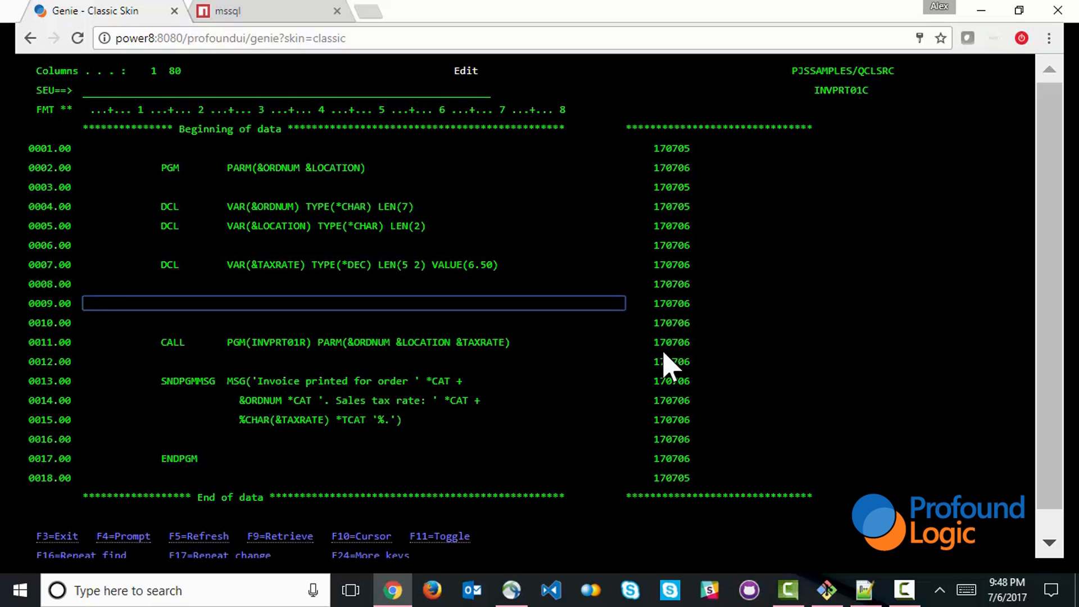
Step: Enter the statement call gettaxrate (&location &taxrate) on SEU line 0009
type("call")
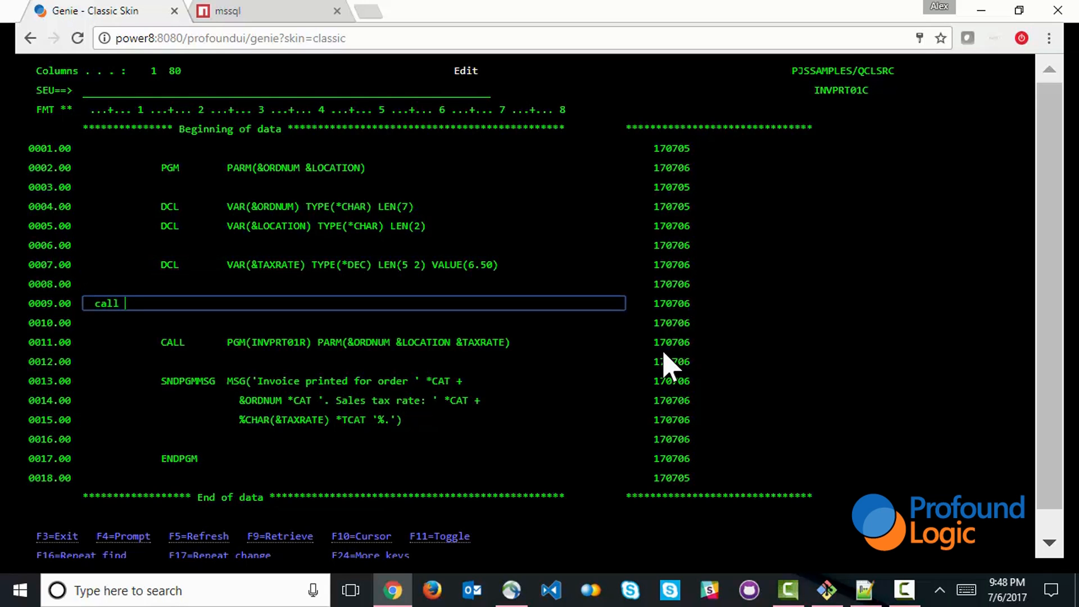
type("gettaxr")
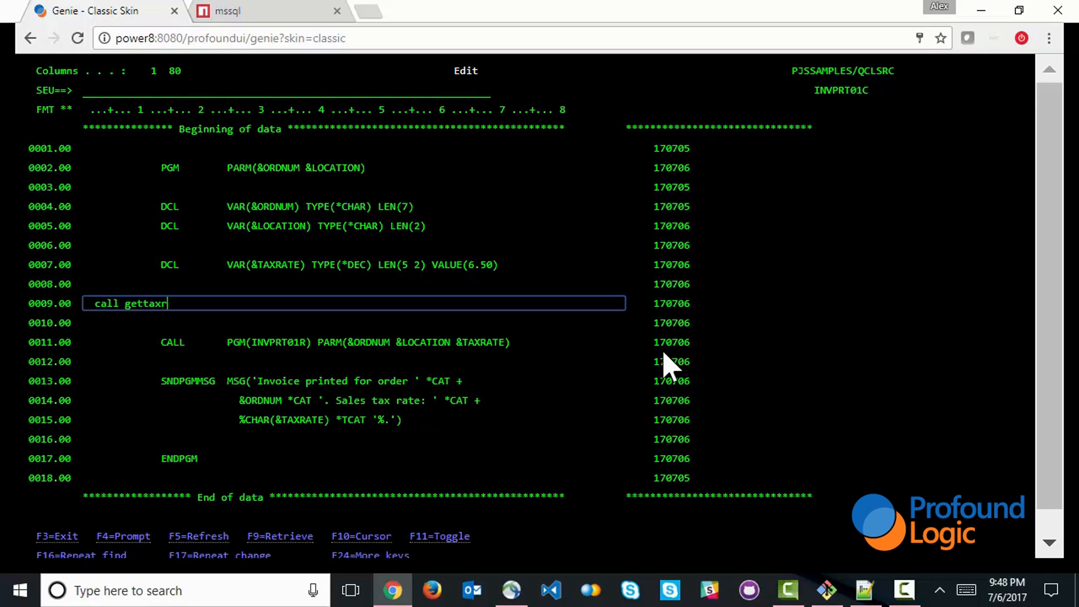
type("ate )&")
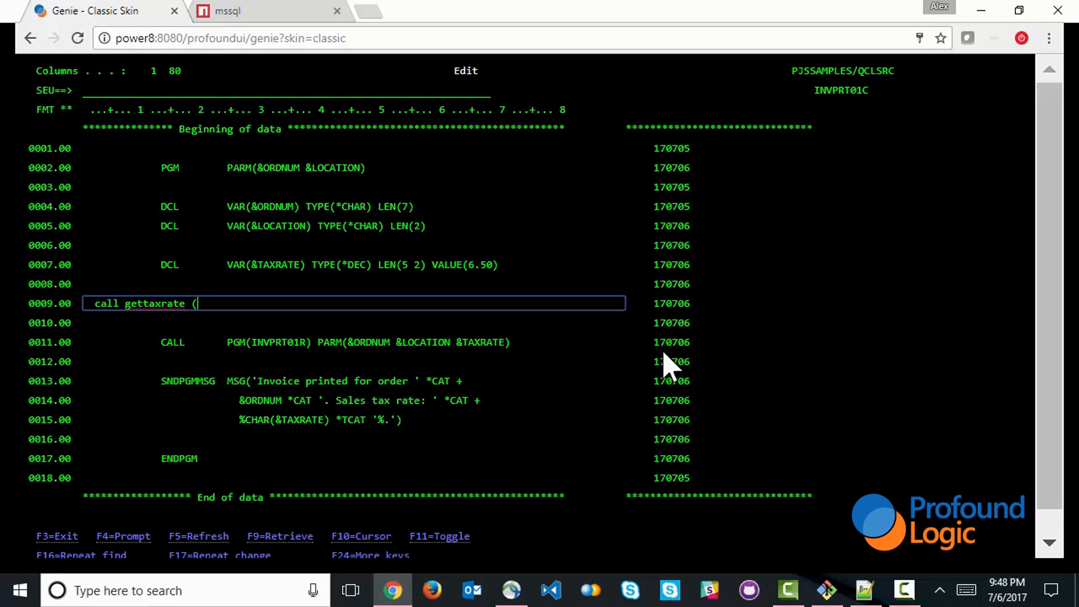
type("&location")
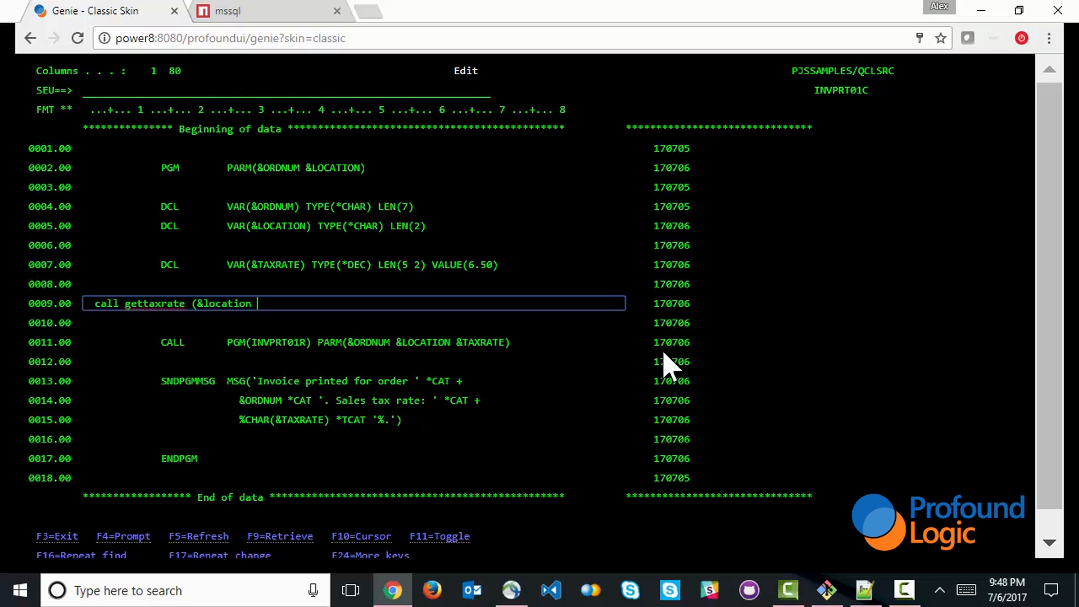
type("&taxr")
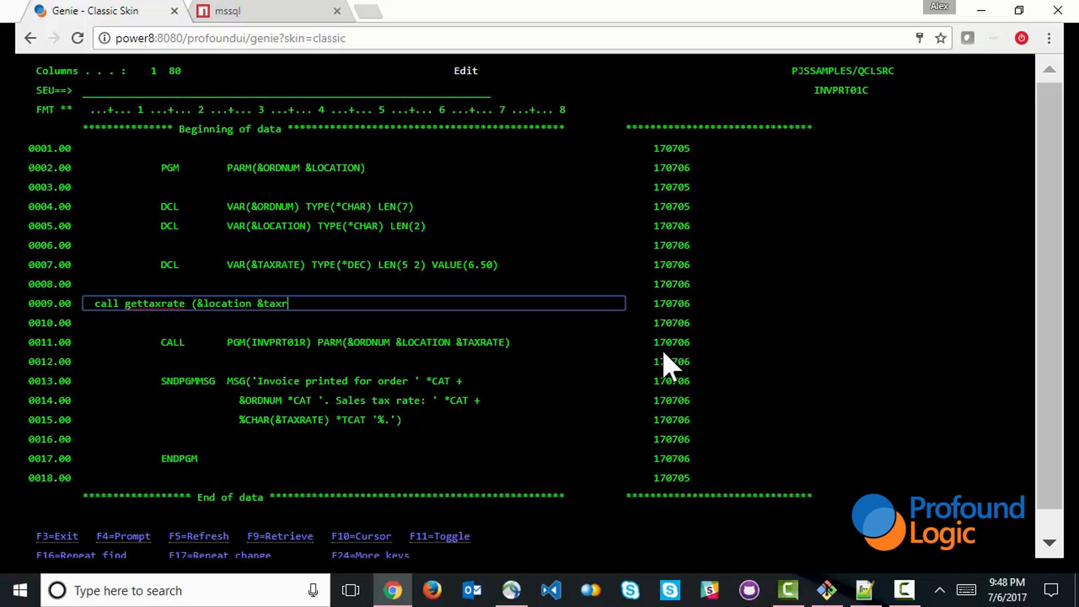
type("ate)")
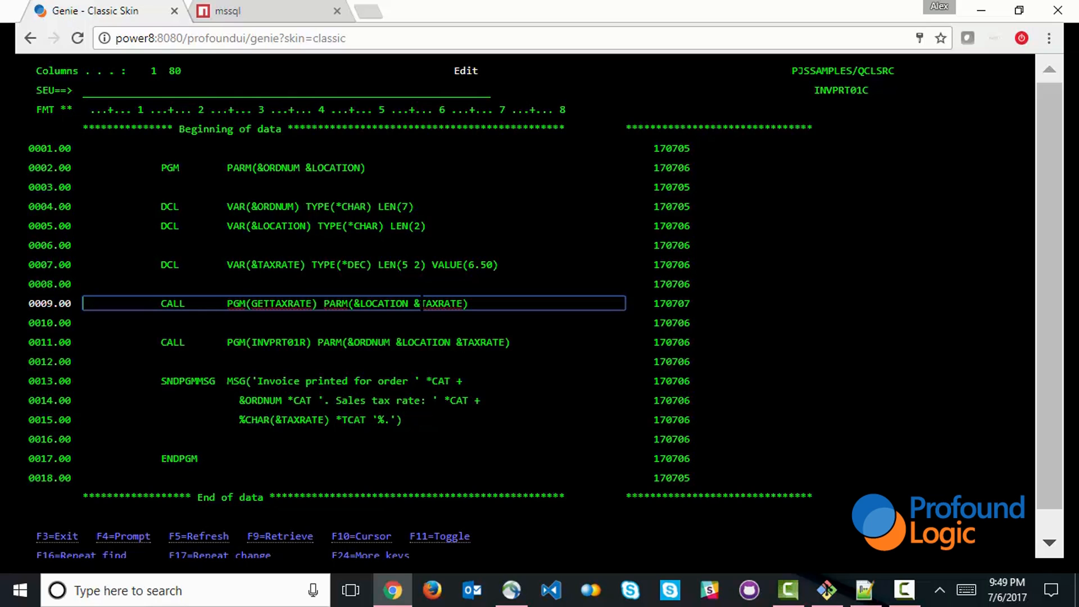
Step: Save INVPRT01C, compile it with option 14, and begin the PJSCRTPRXY command
key("f3")
type("14")
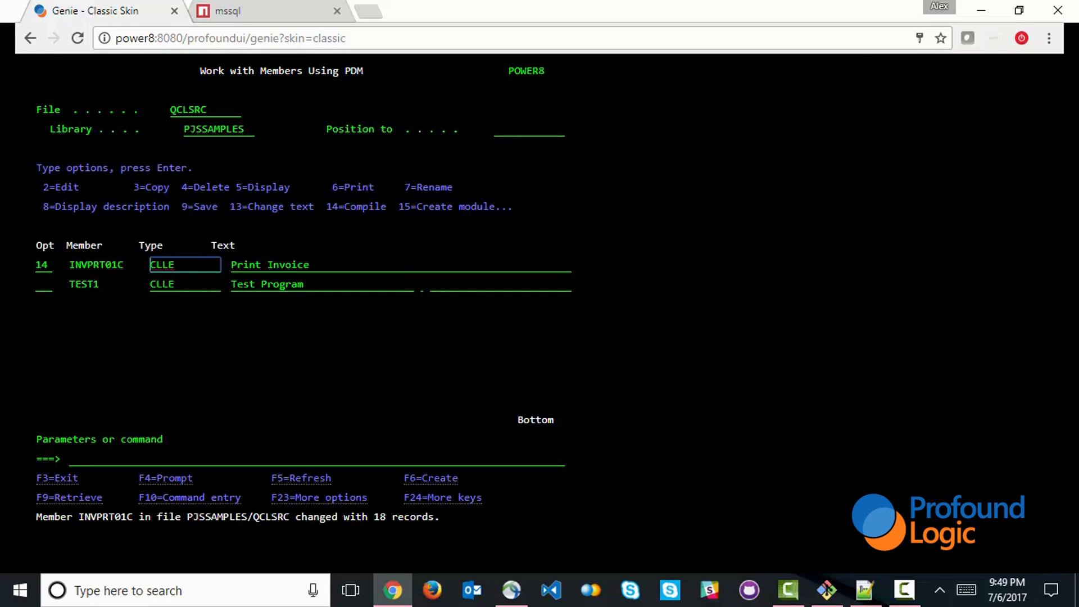
key("Return")
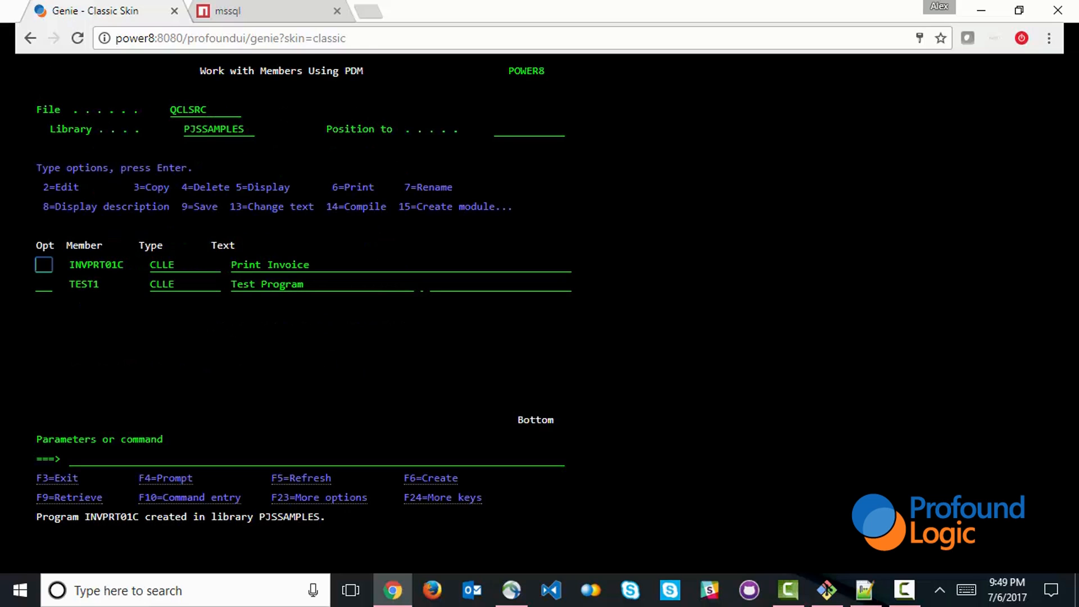
left_click(43, 284)
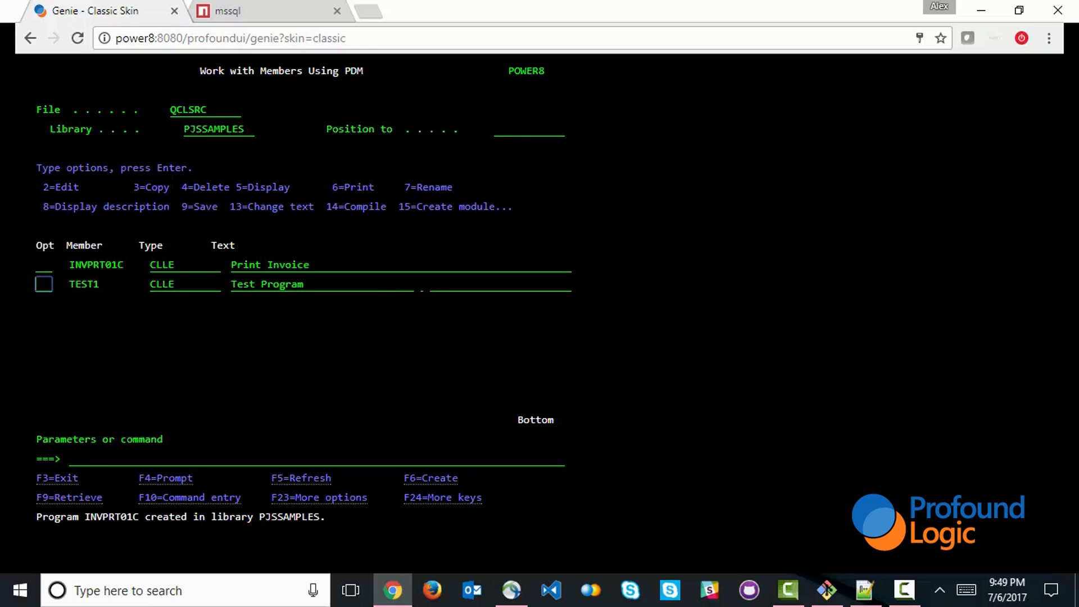
type("pjs")
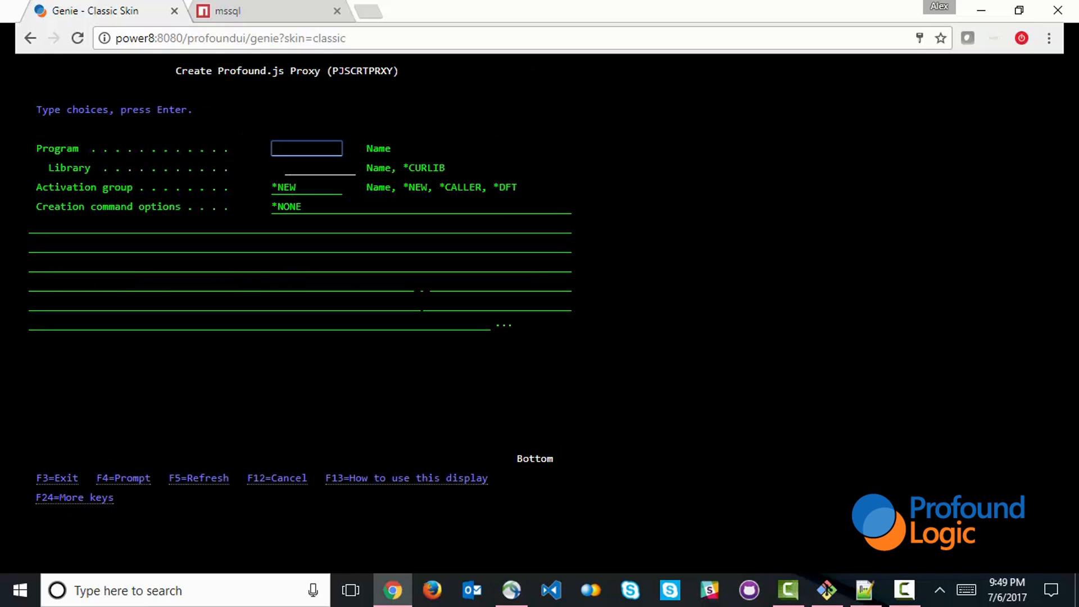
Step: Create the proxy with Program gettaxrate and Library pjssamples in the PJSCRTPRXY prompt
type("gettaxrate")
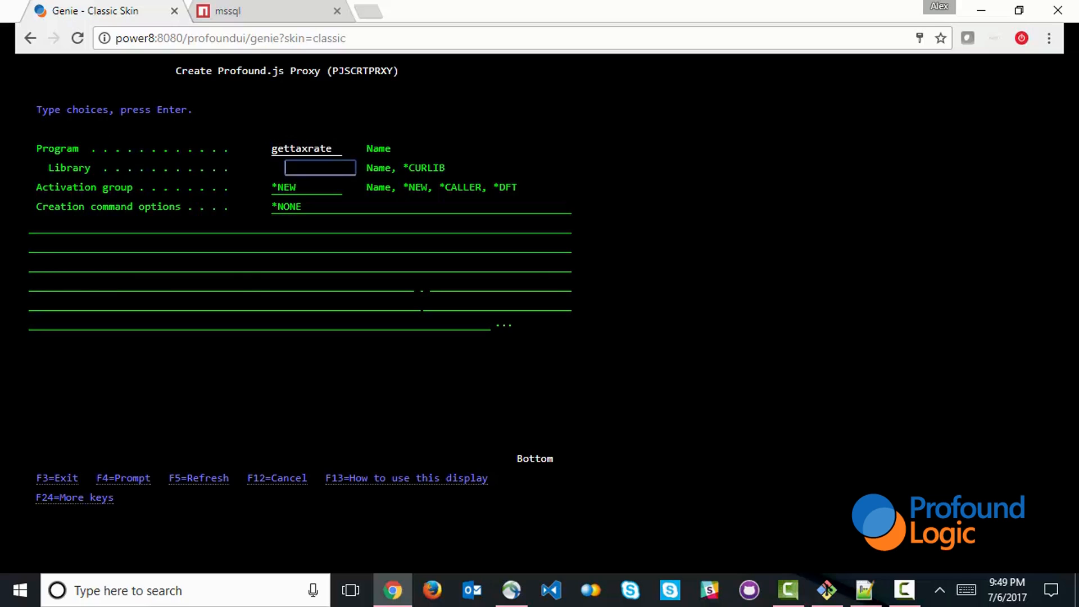
type("pjssamples")
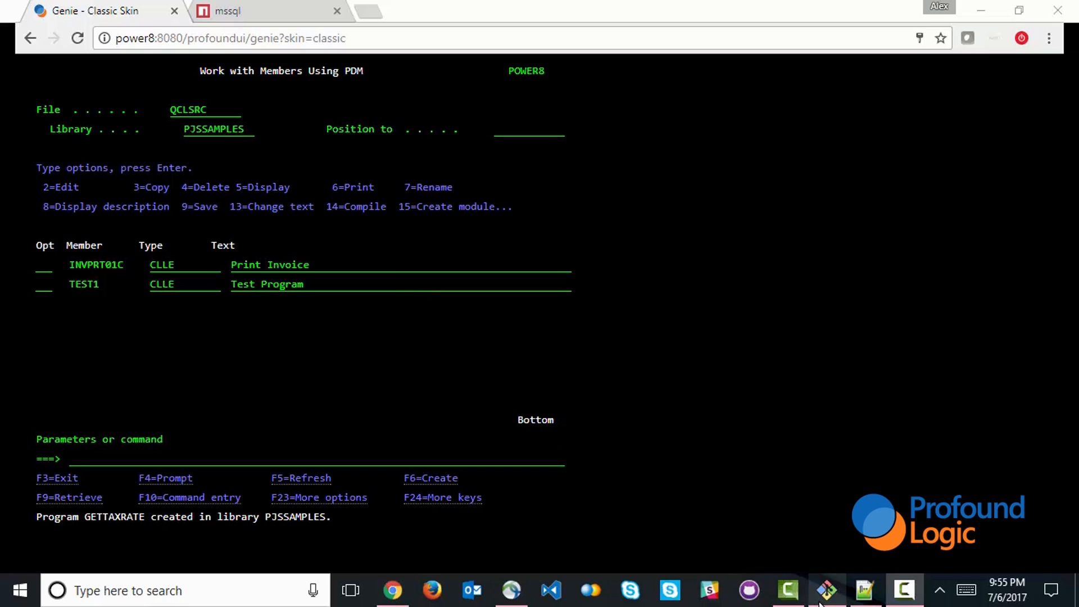
left_click(825, 591)
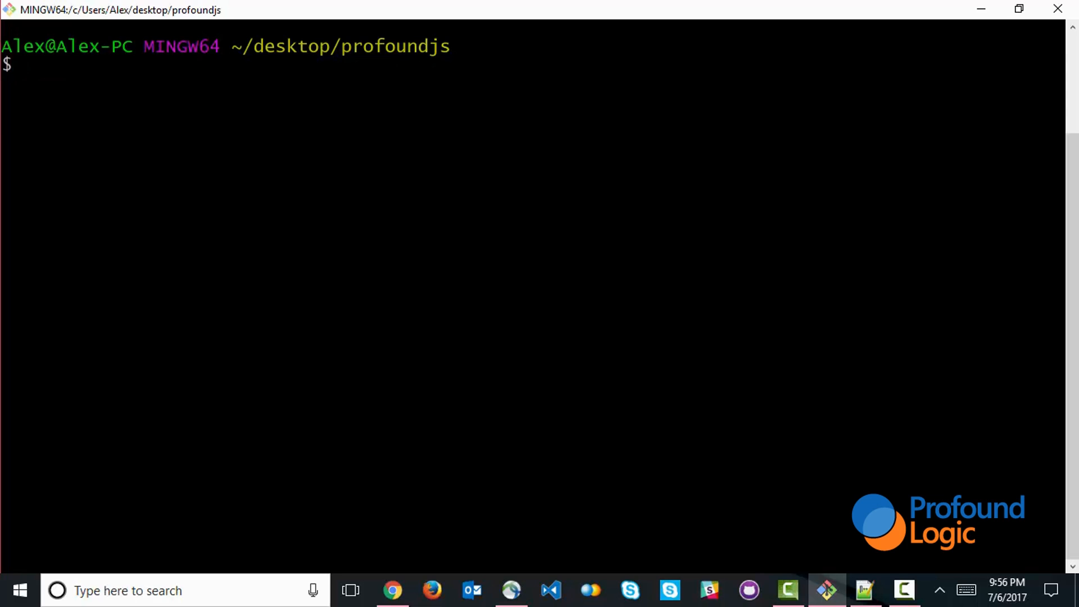
Step: Run npm install mssql in the profoundjs folder after checking the mssql package page
type("n")
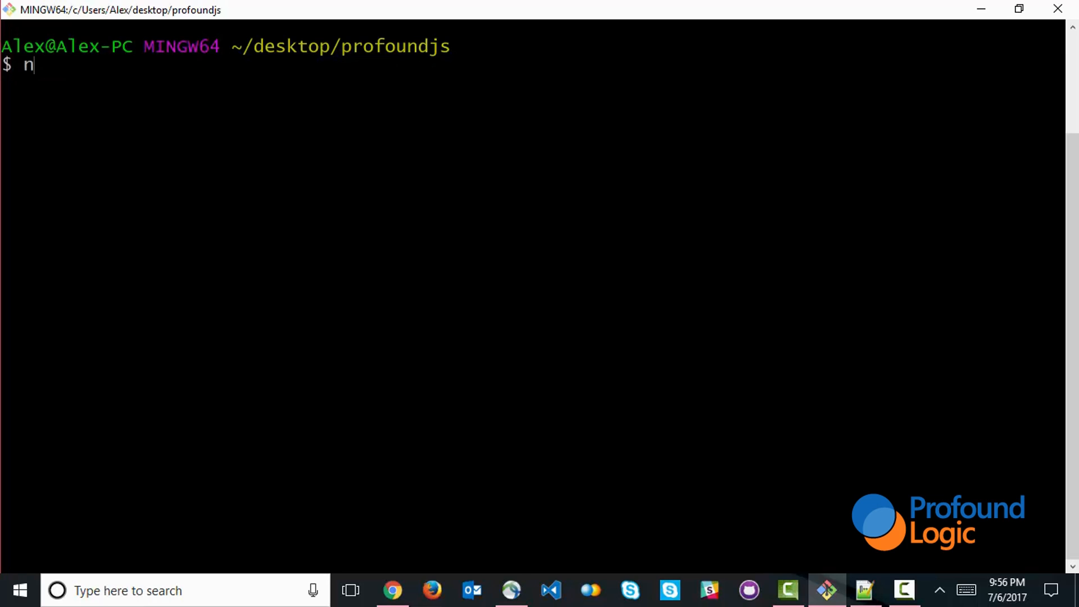
type("pm inst")
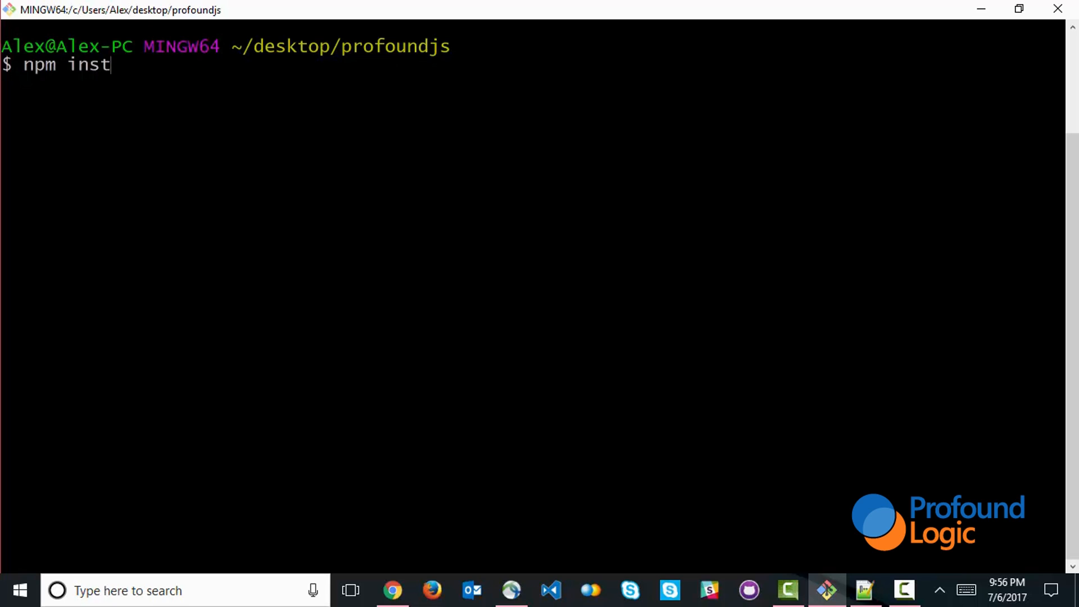
type("all")
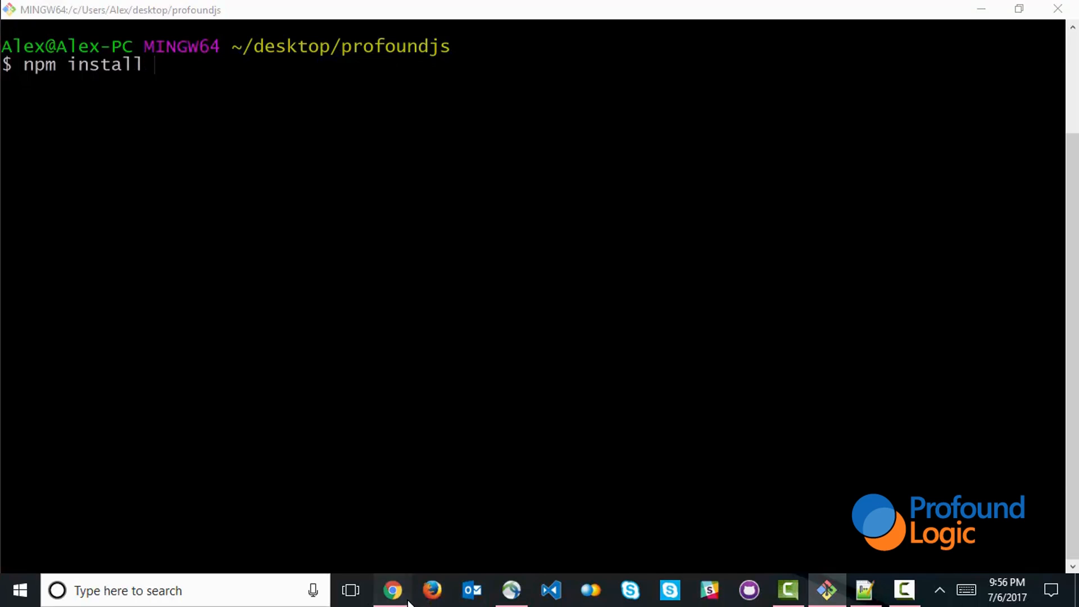
left_click(393, 591)
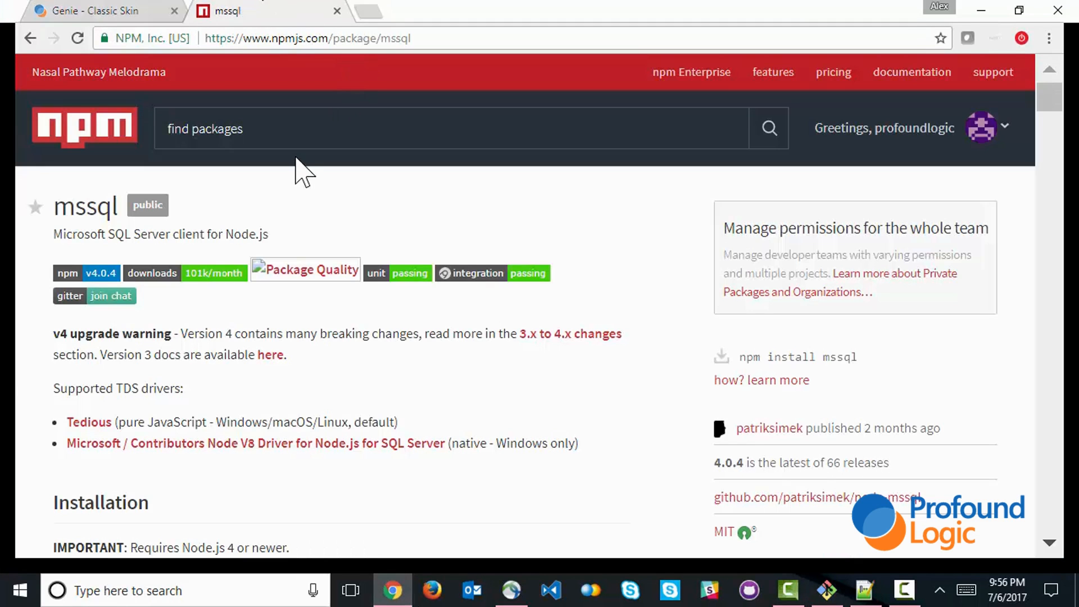
mouse_move(295, 181)
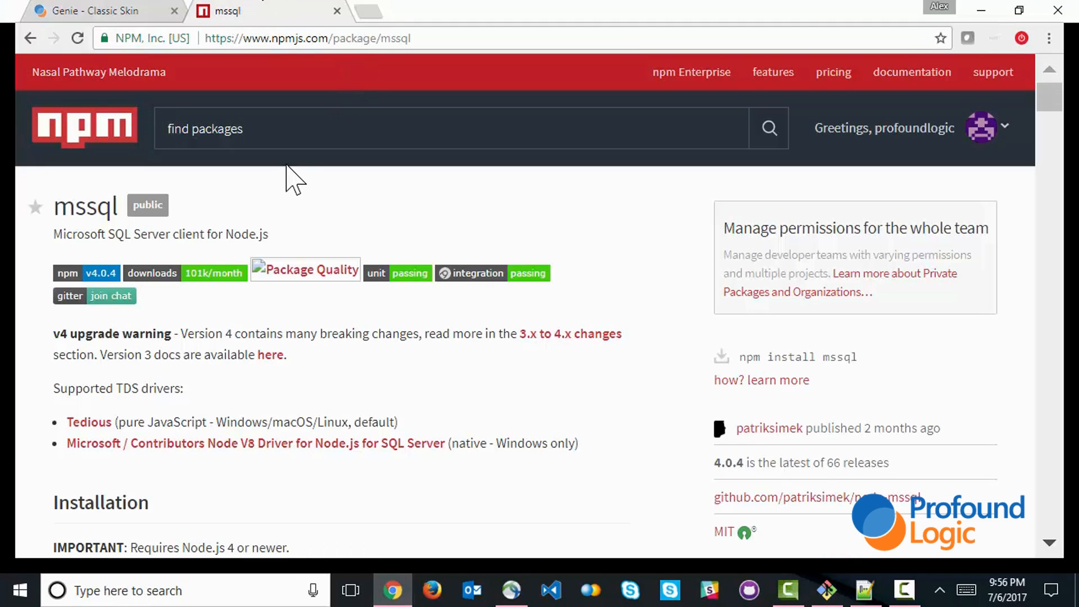
mouse_move(110, 234)
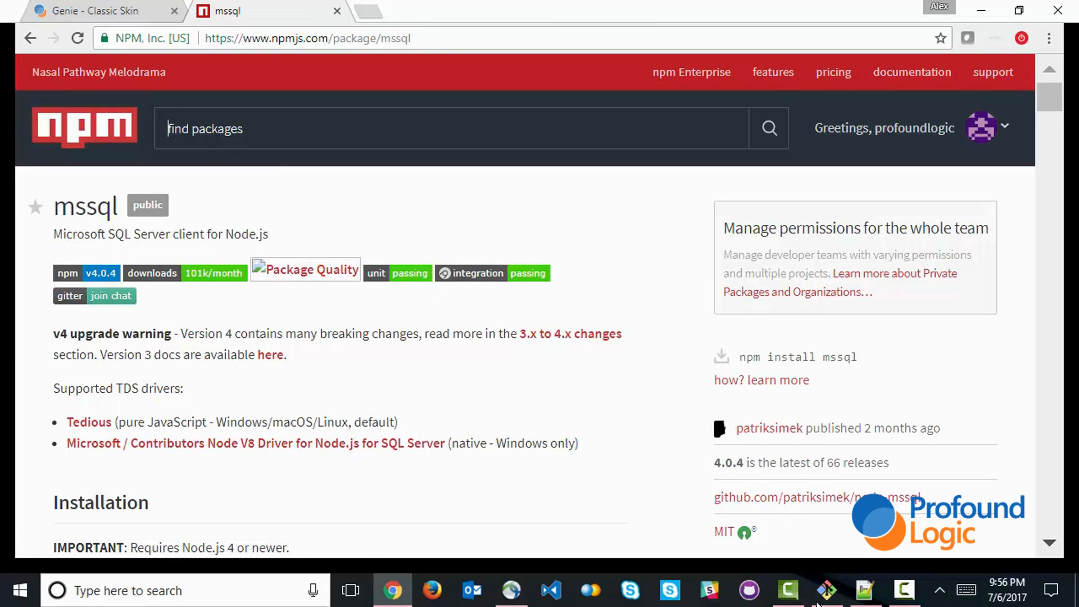
left_click(825, 590)
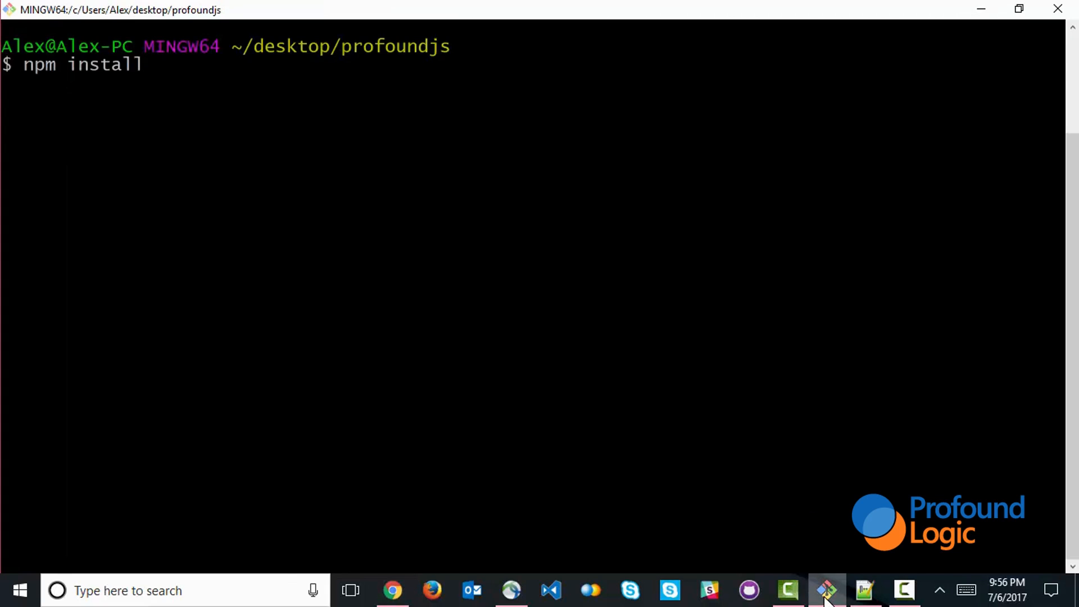
type("mssql")
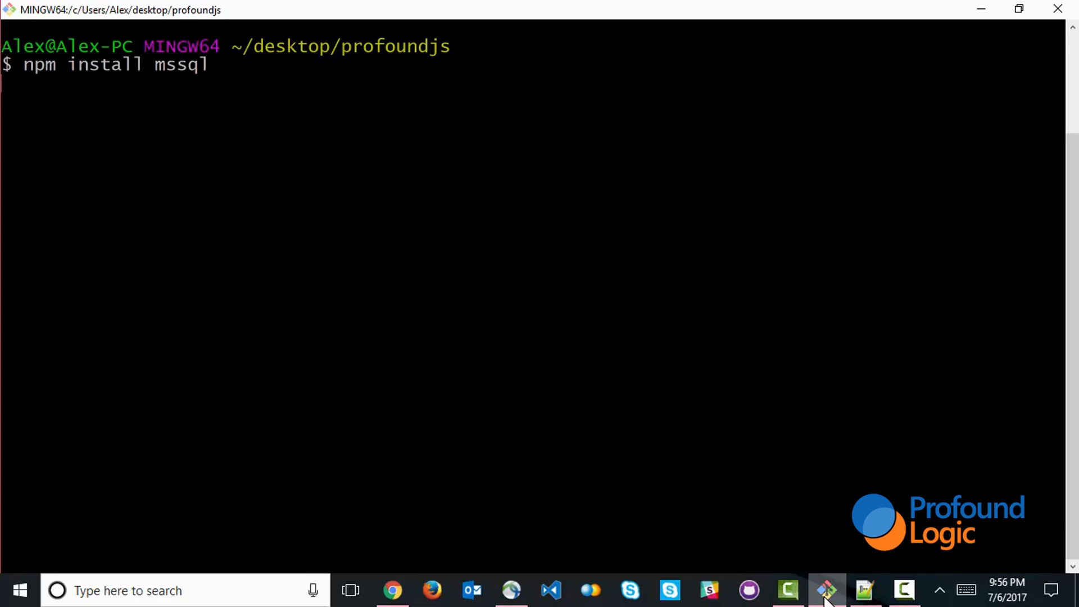
key("Return")
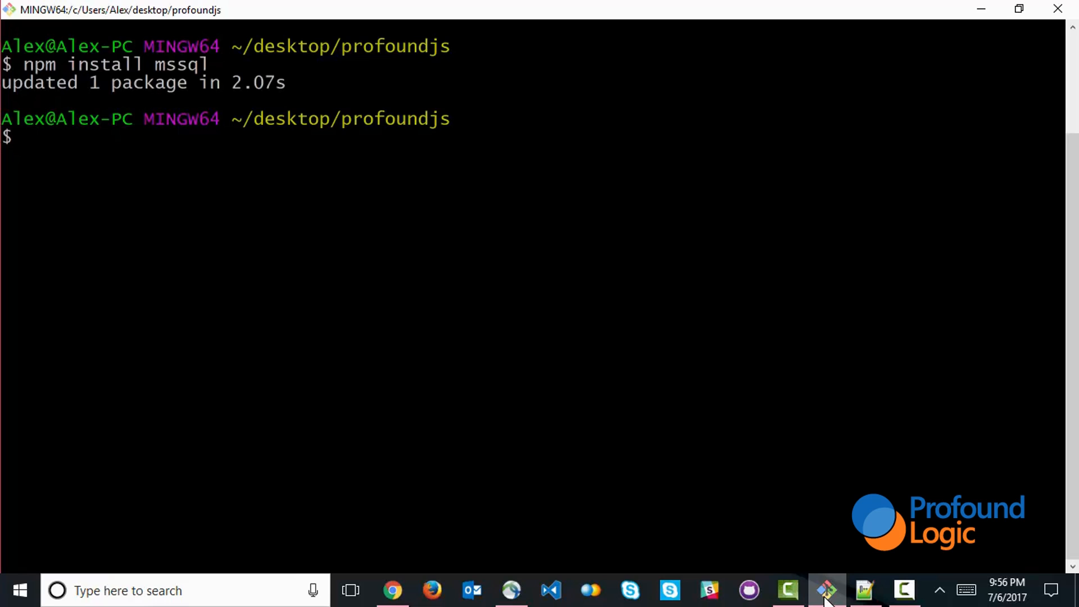
type("node start -")
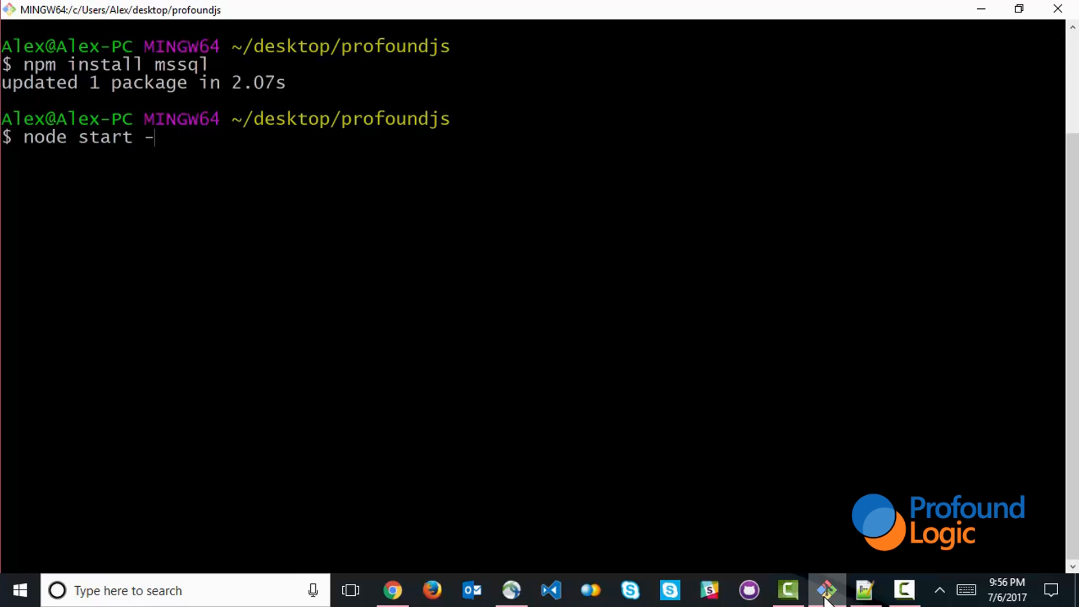
Step: Launch the Profound.js server with node start -rlog on port 8081
type("rlo")
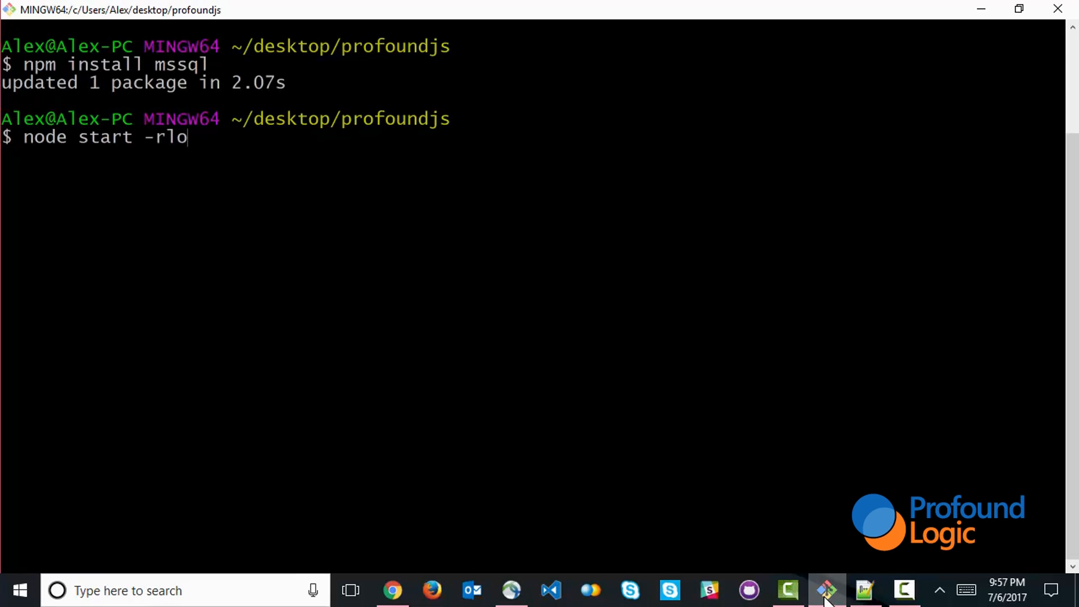
type("g")
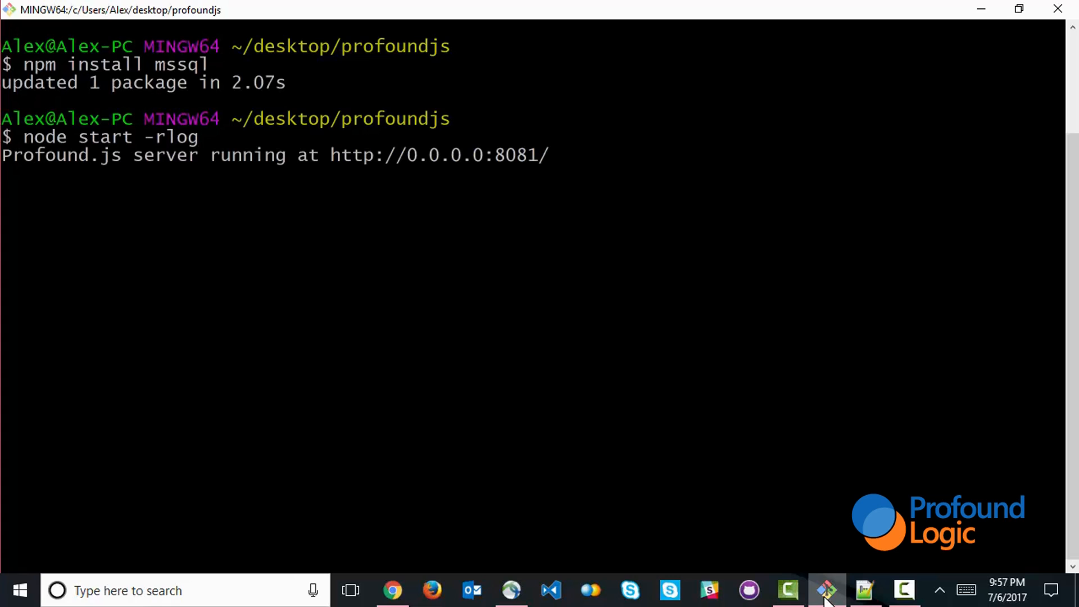
mouse_move(864, 589)
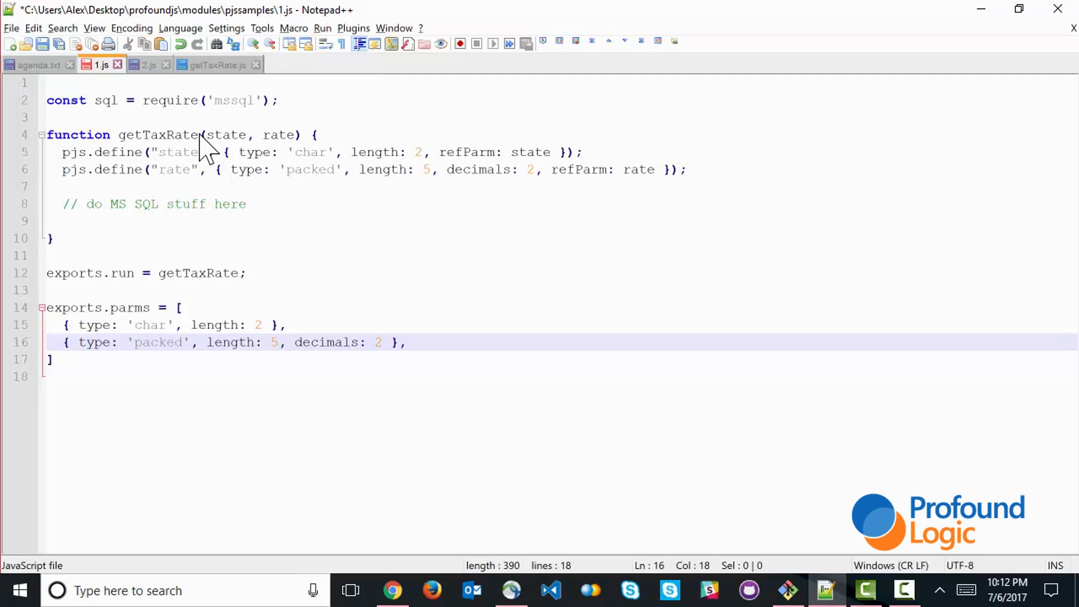
mouse_move(52, 100)
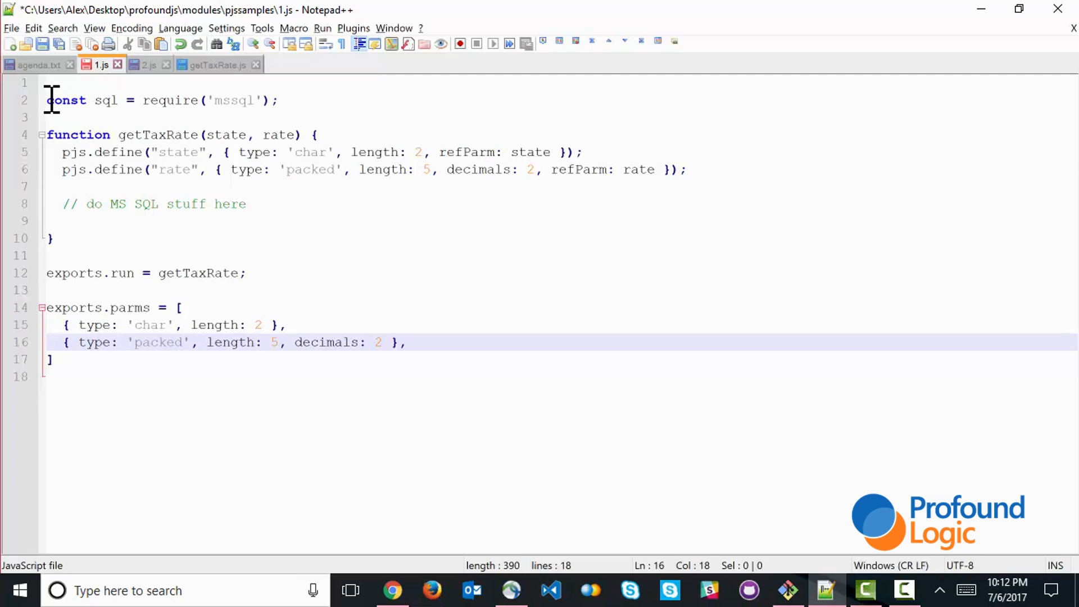
mouse_move(106, 100)
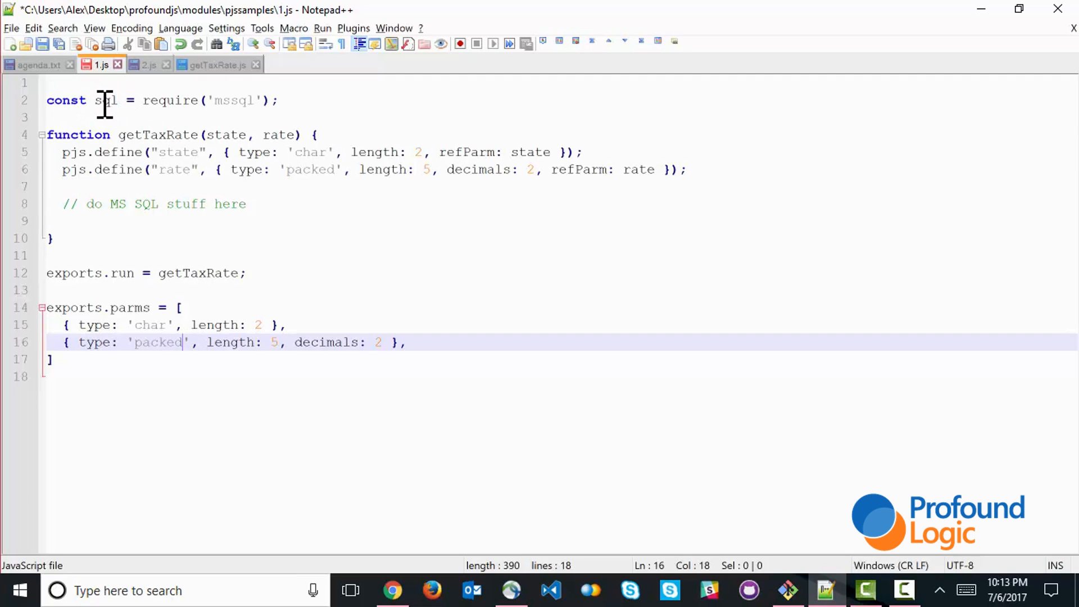
mouse_move(138, 135)
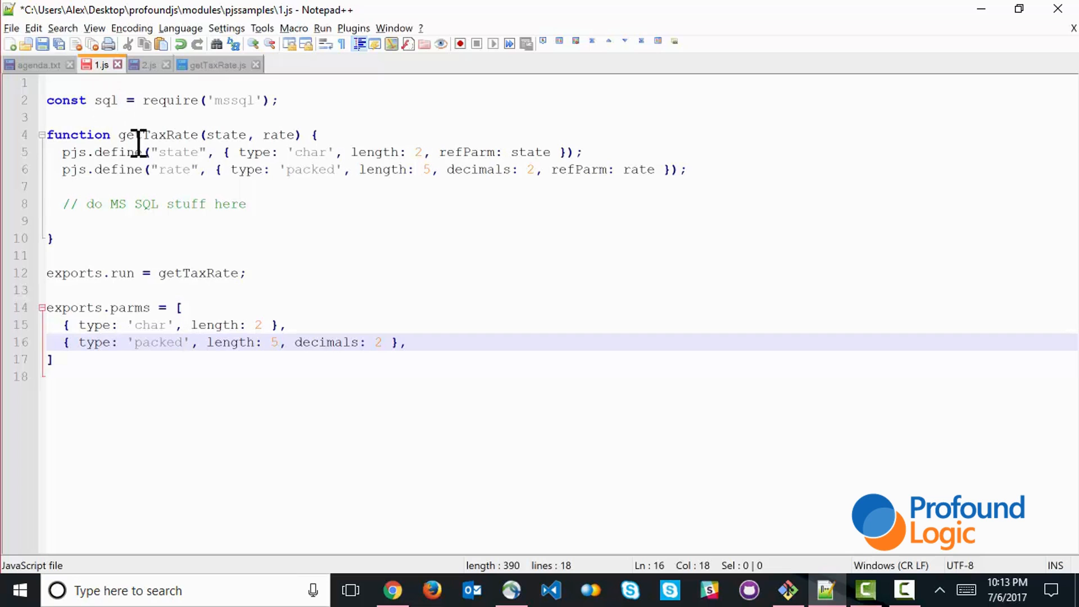
mouse_move(203, 135)
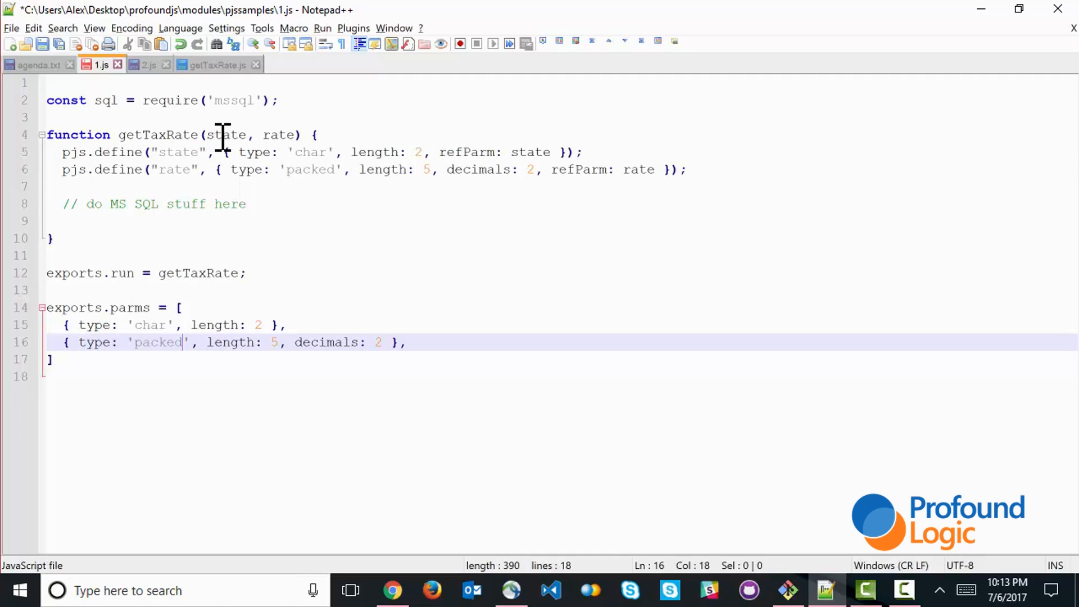
mouse_move(282, 135)
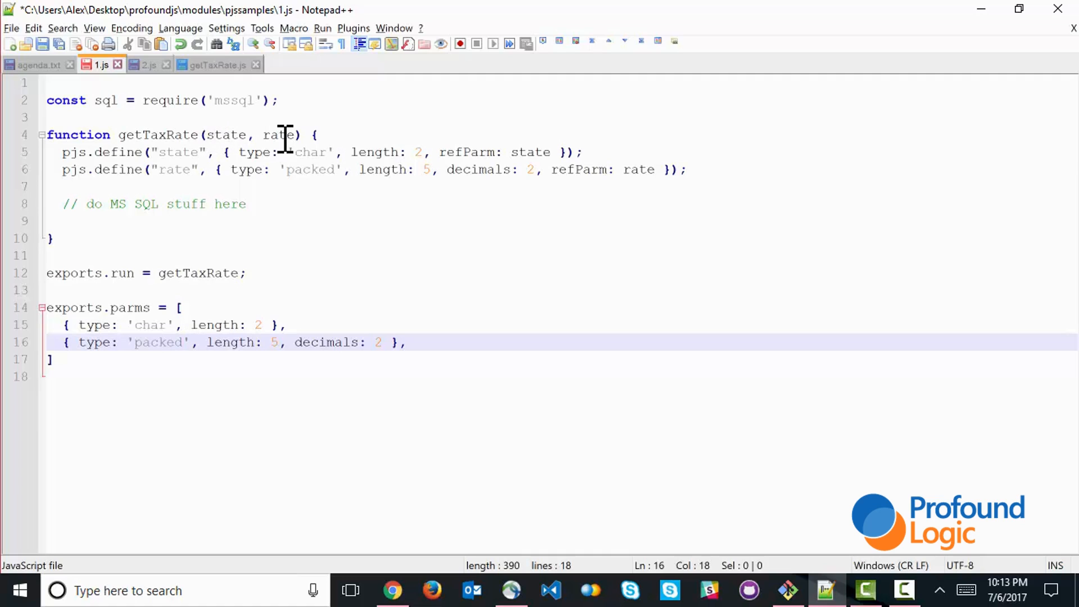
mouse_move(169, 157)
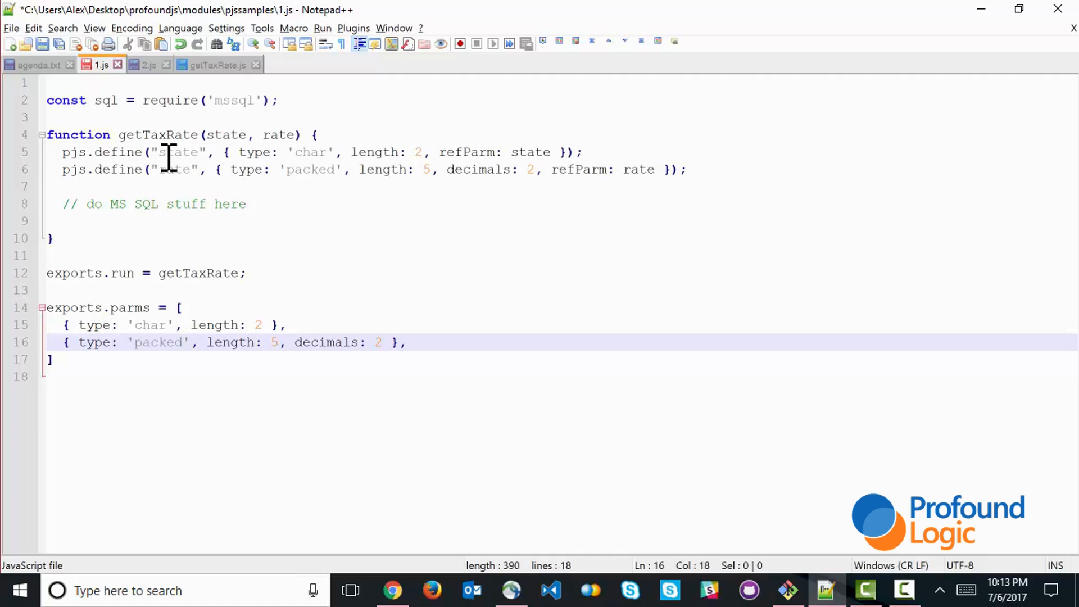
mouse_move(262, 169)
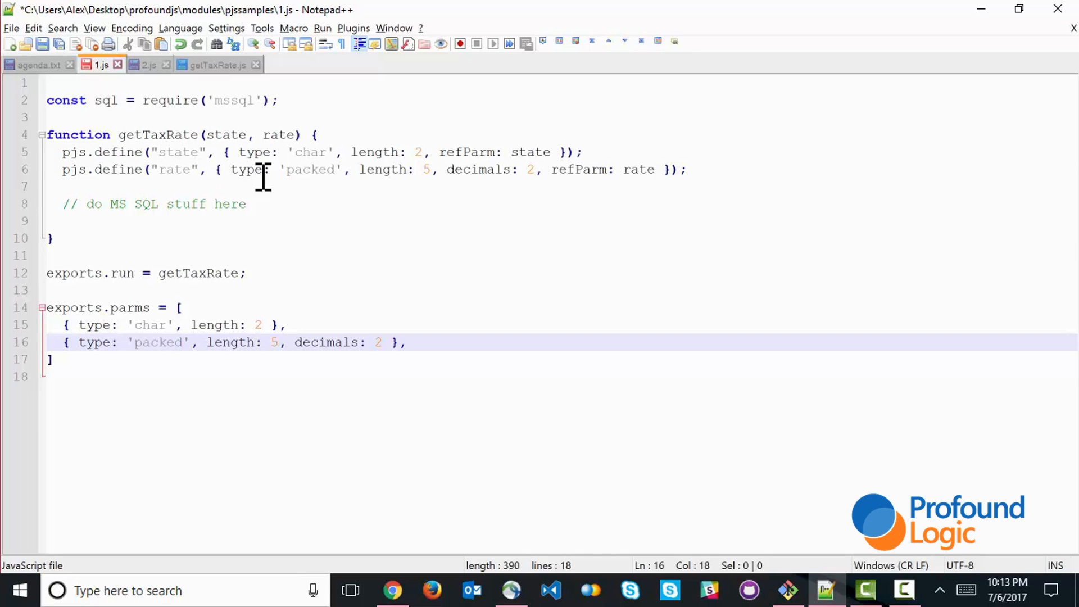
mouse_move(475, 156)
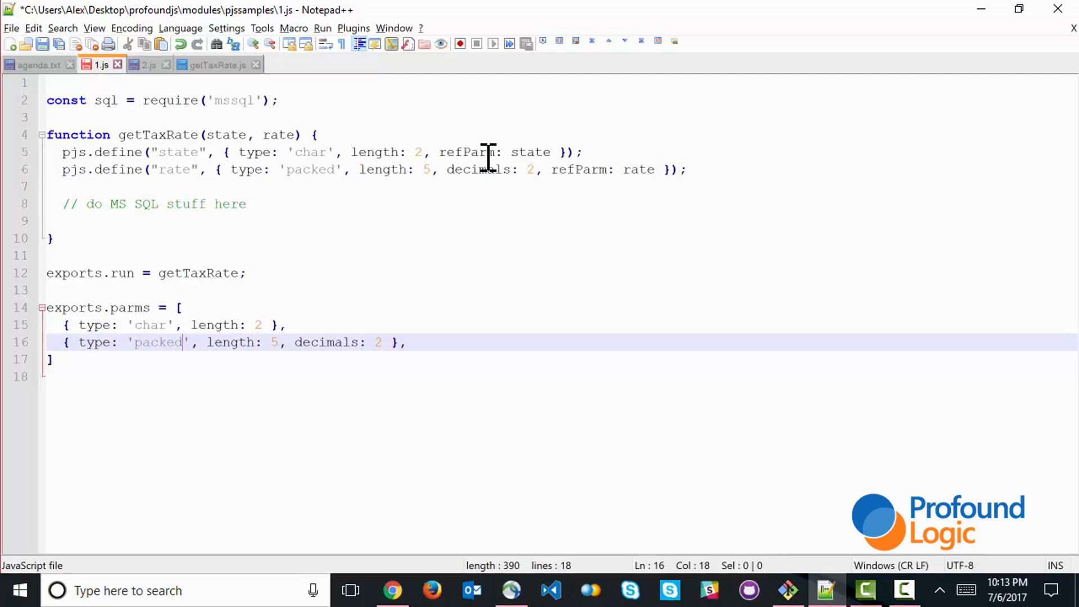
mouse_move(226, 297)
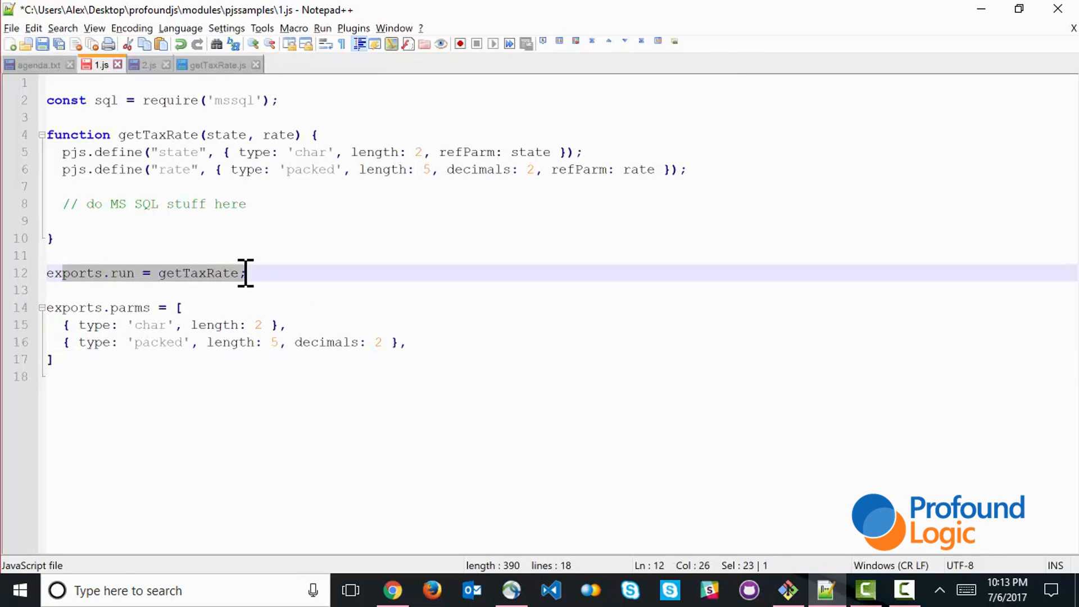
left_click(77, 324)
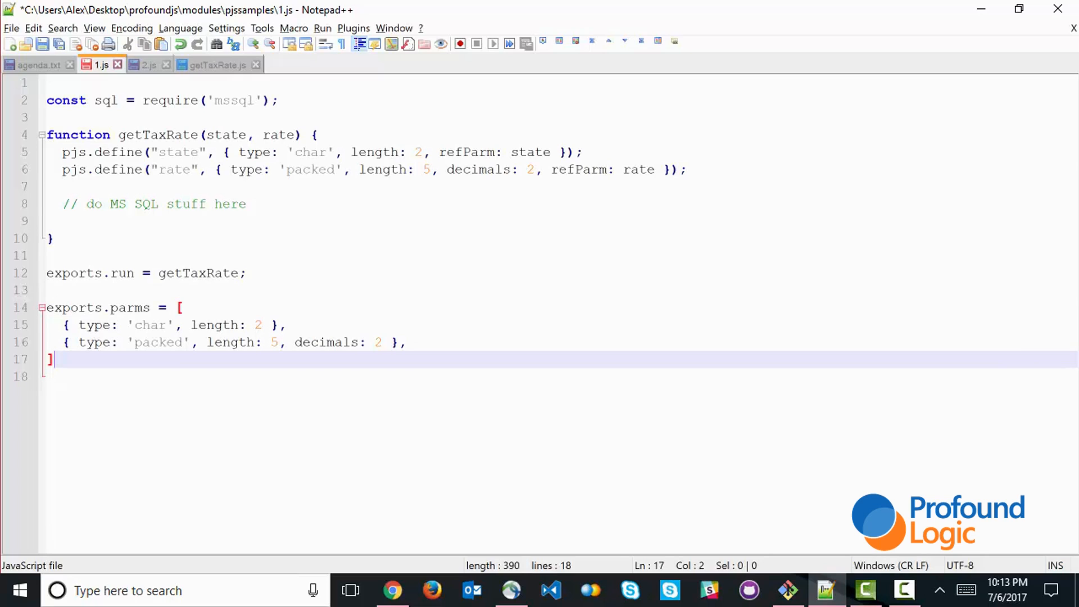
mouse_move(144, 100)
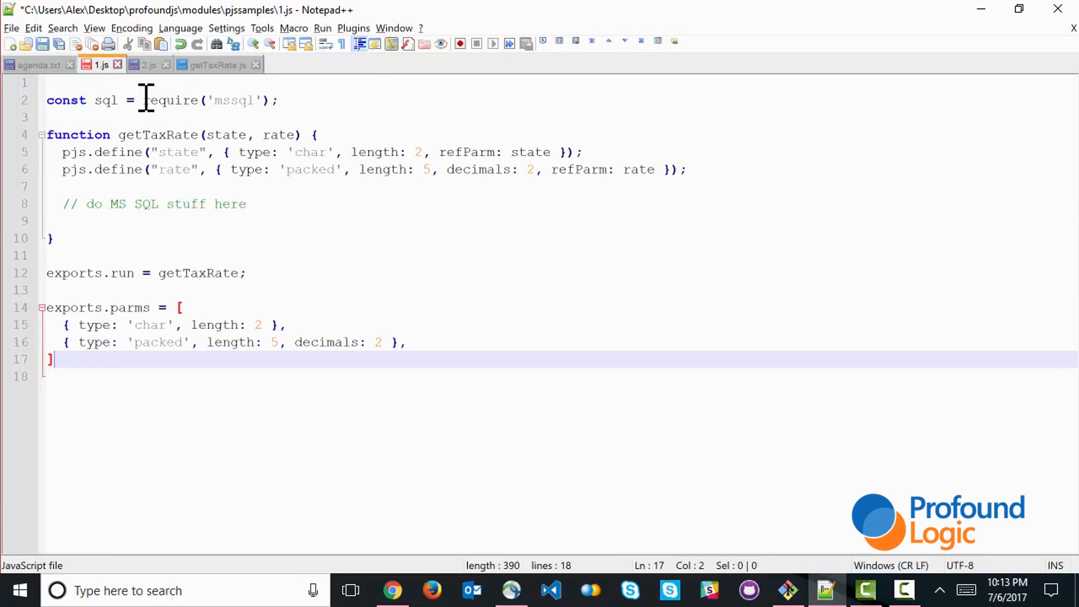
left_click(146, 64)
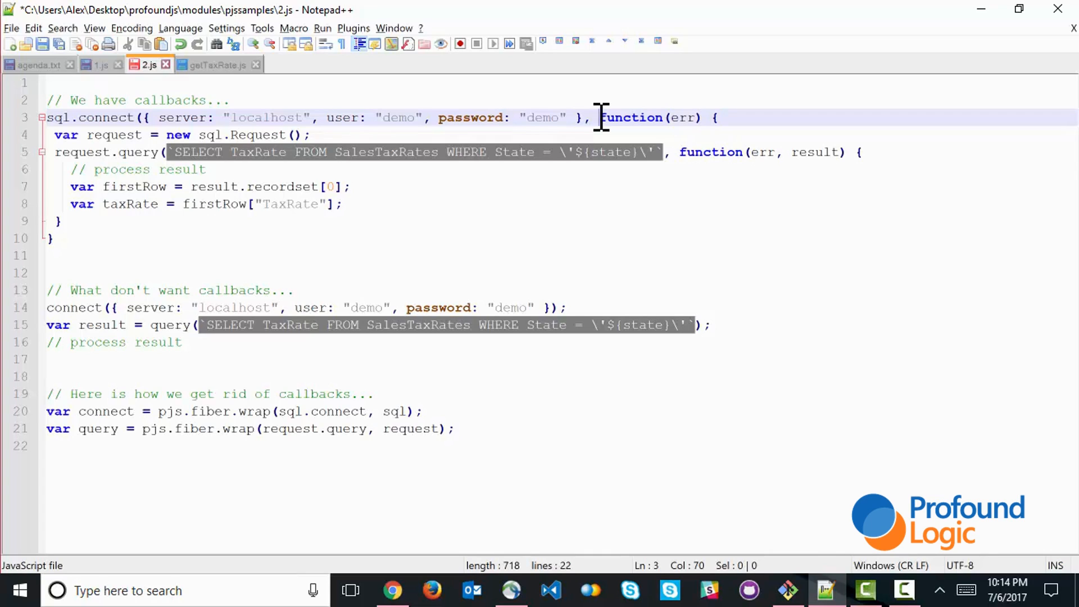
mouse_move(244, 152)
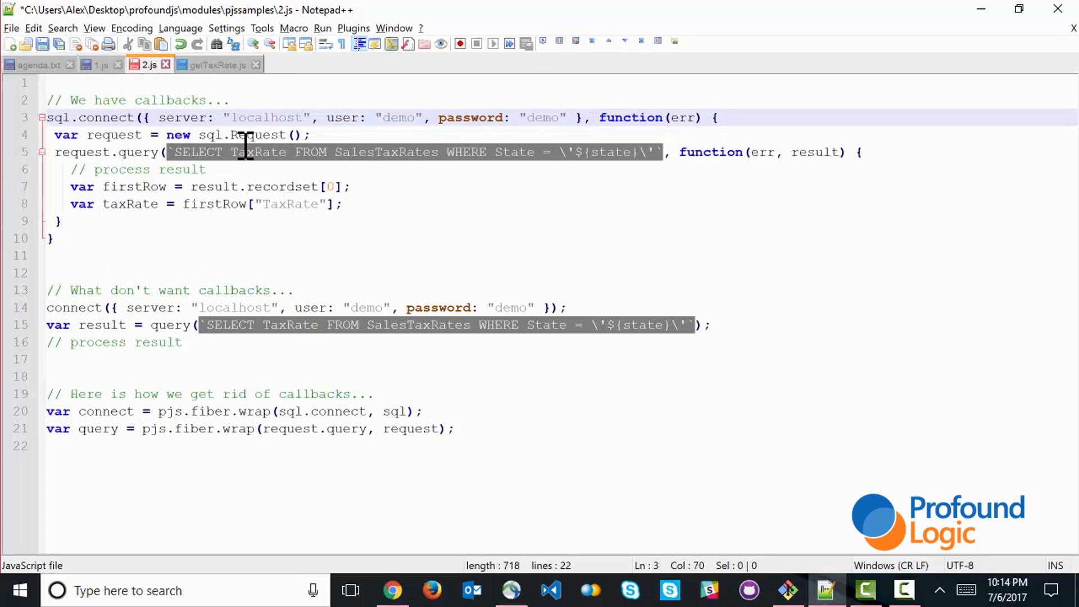
mouse_move(65, 210)
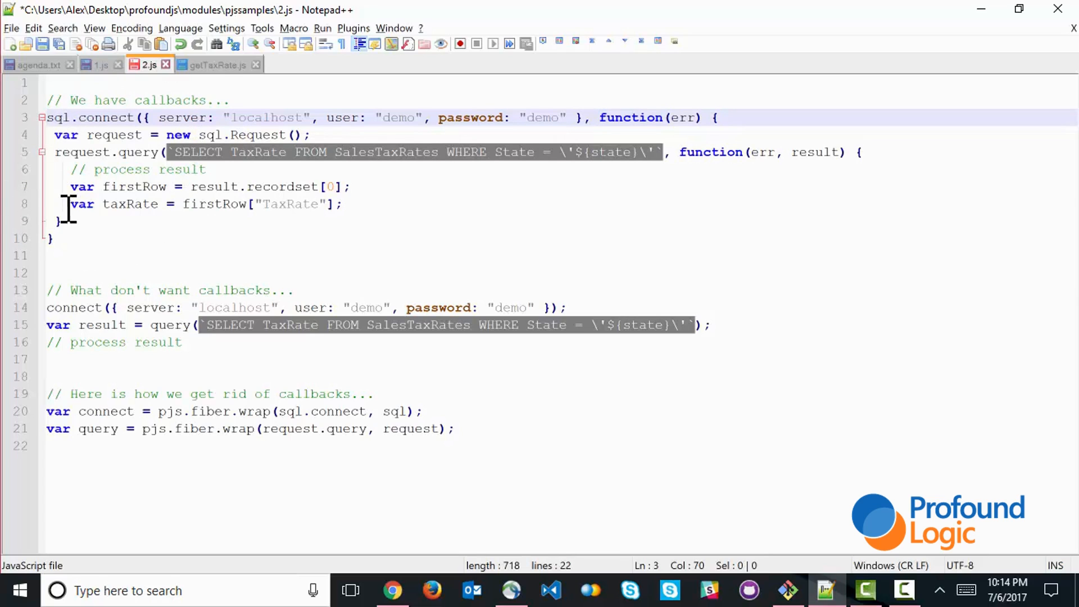
mouse_move(700, 117)
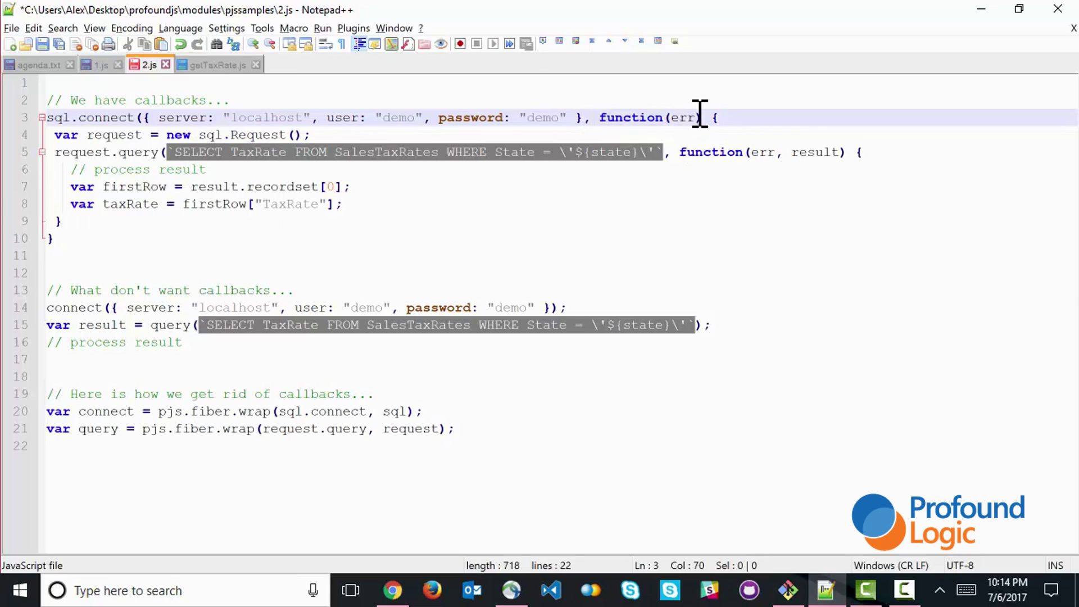
mouse_move(584, 117)
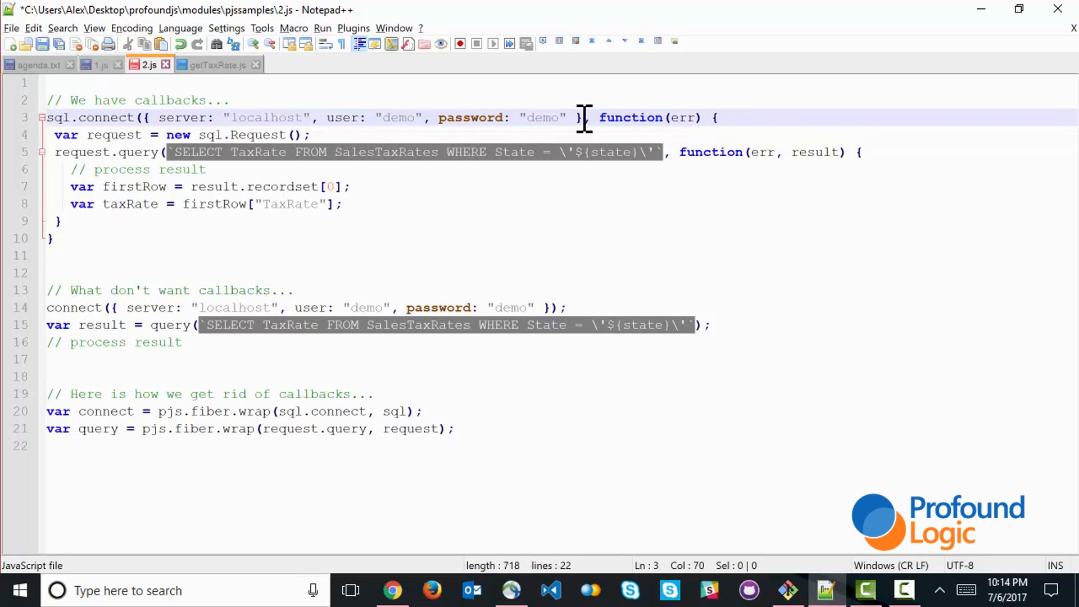
mouse_move(647, 117)
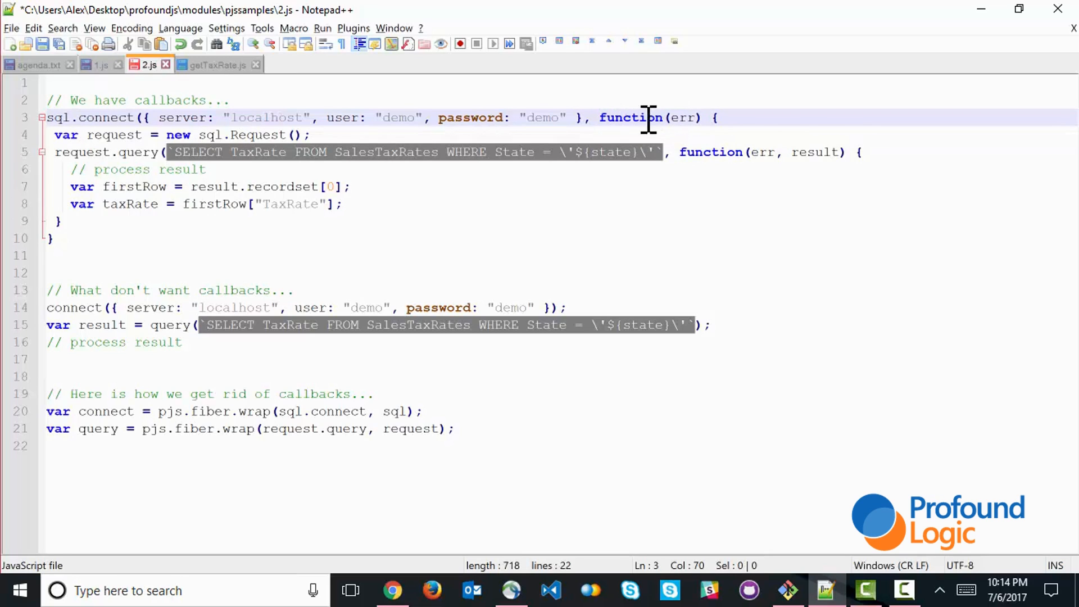
mouse_move(110, 152)
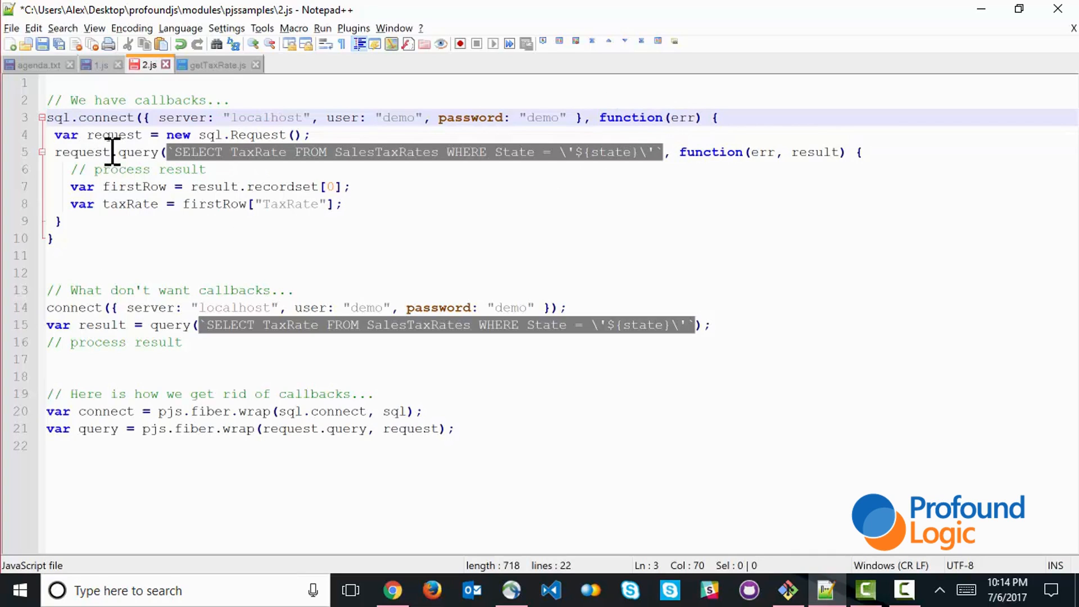
mouse_move(120, 152)
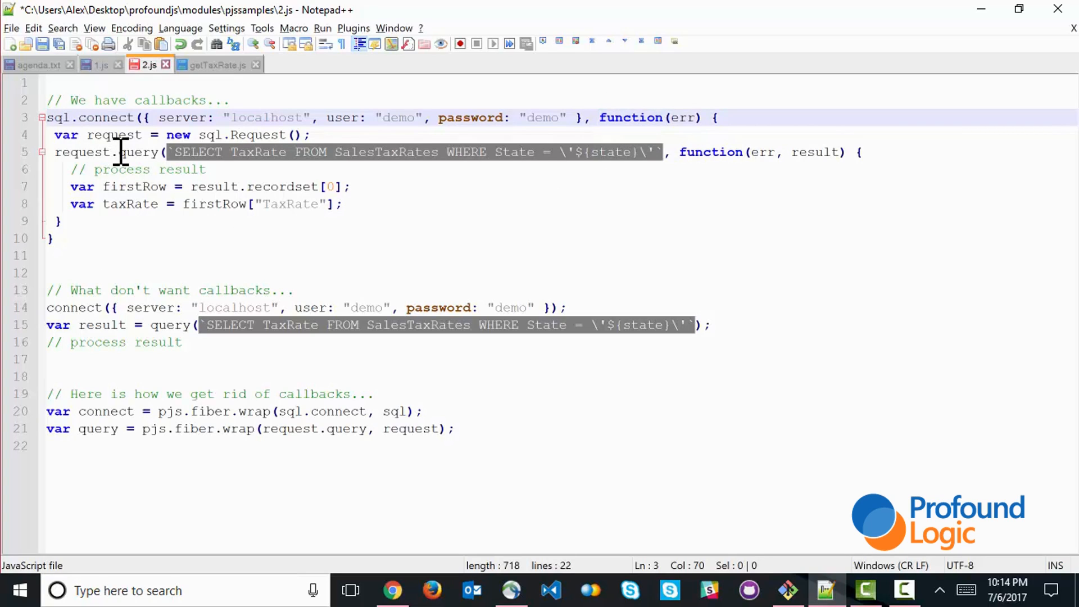
mouse_move(454, 159)
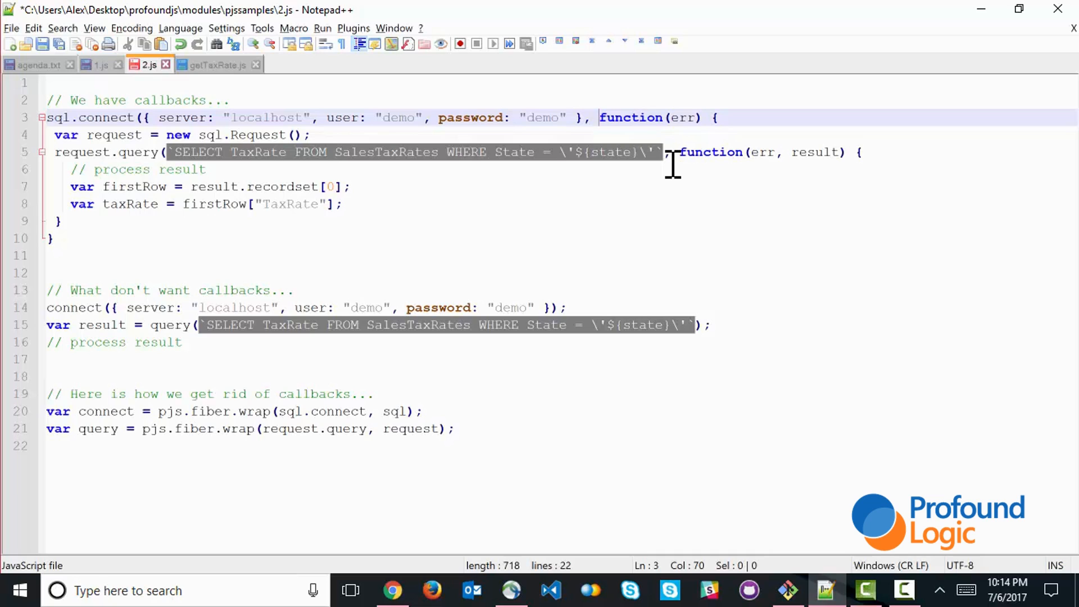
mouse_move(208, 335)
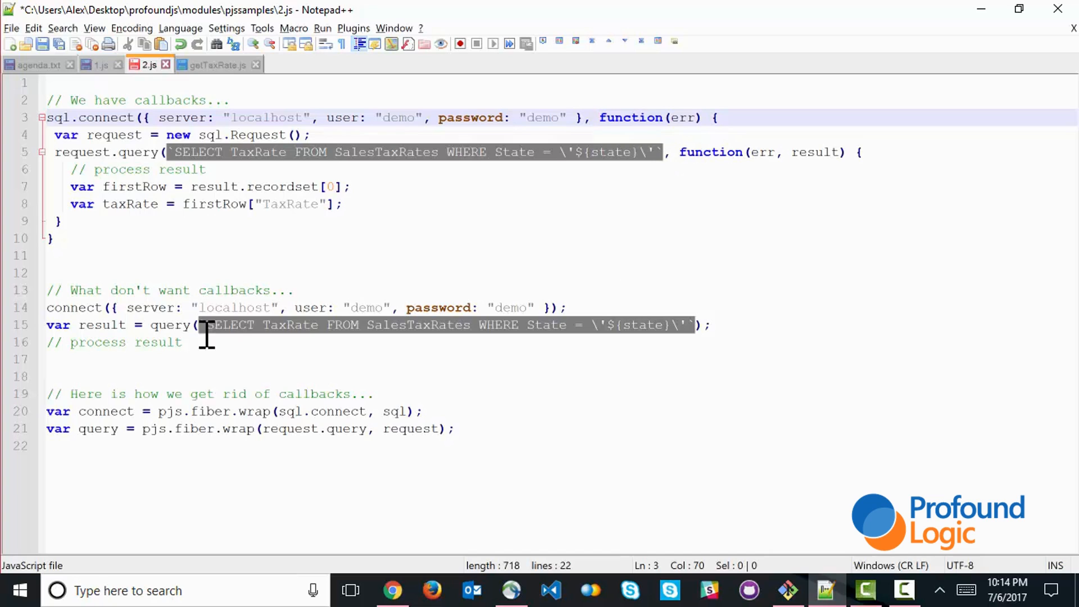
left_click(590, 308)
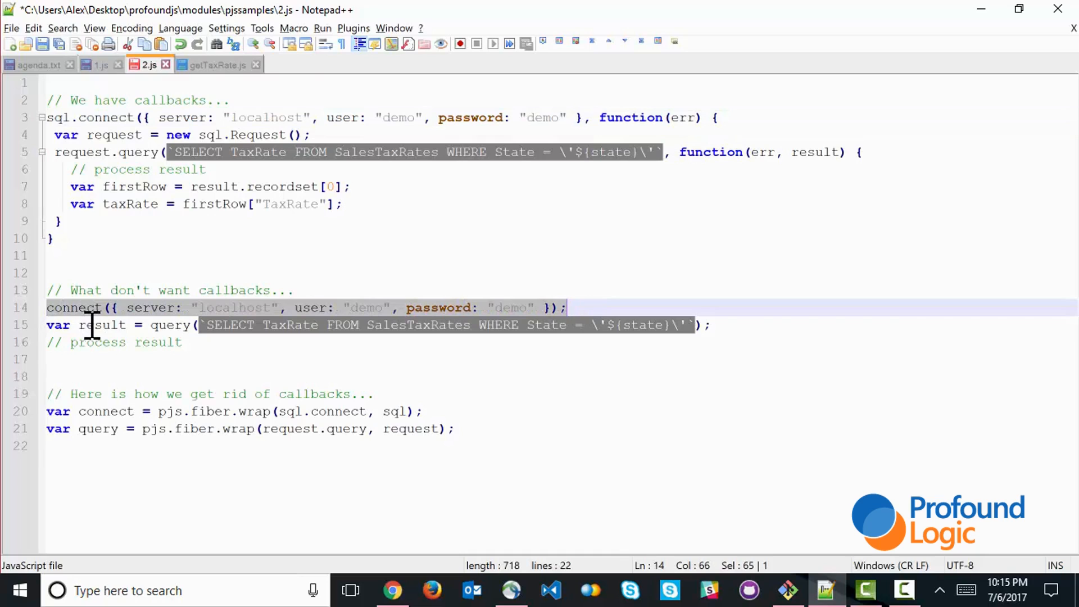
mouse_move(114, 325)
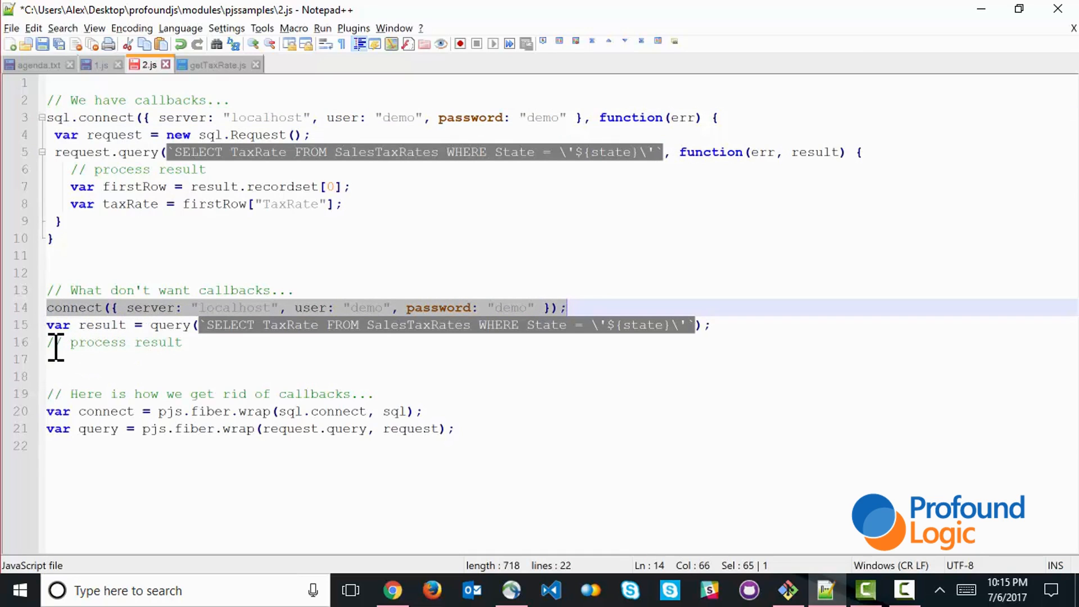
left_click(202, 342)
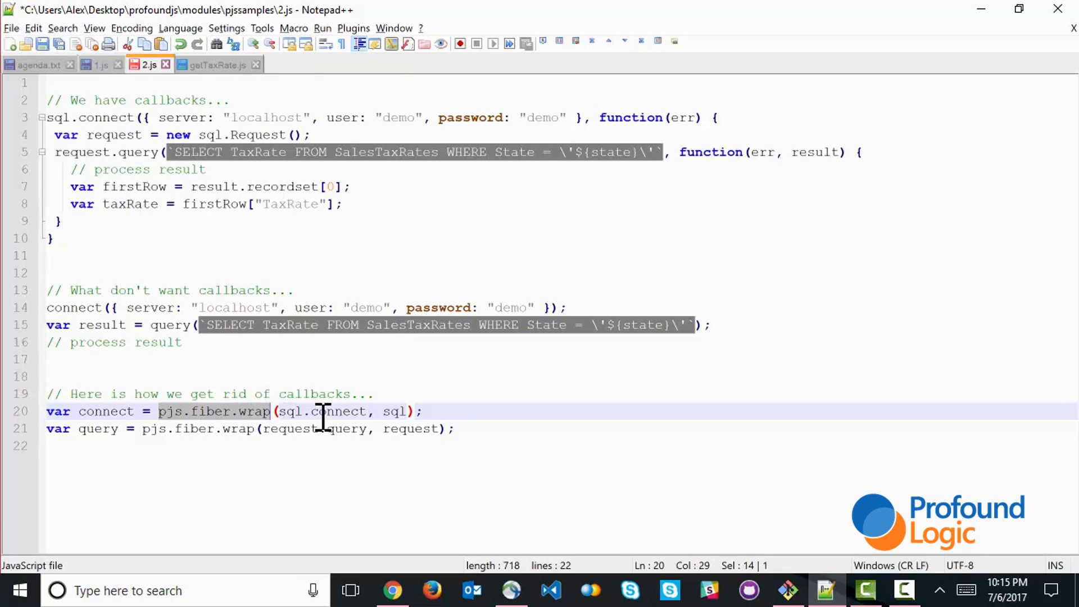
mouse_move(358, 411)
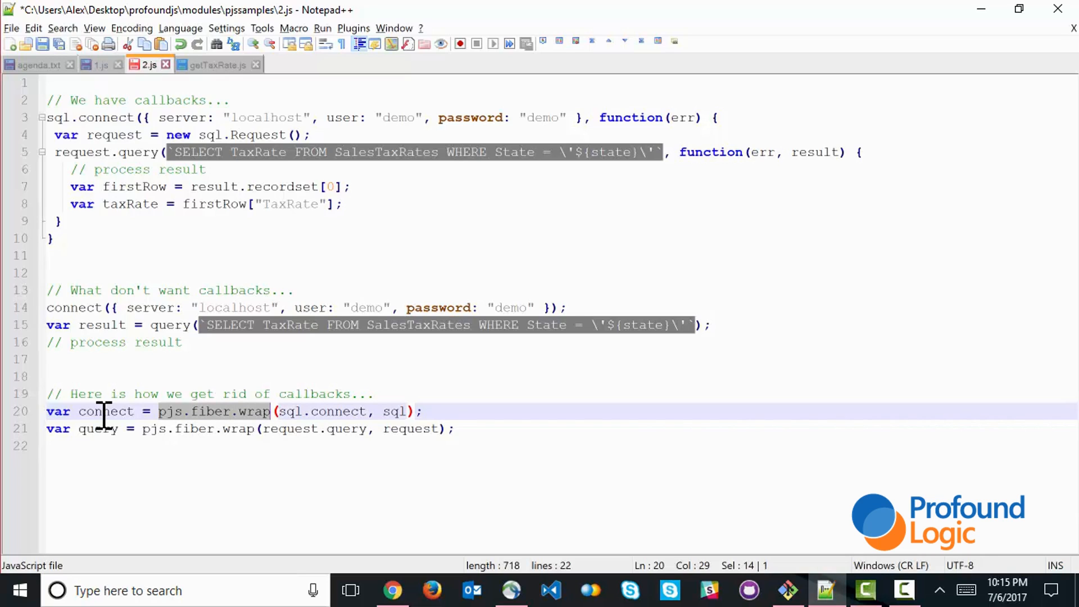
mouse_move(82, 431)
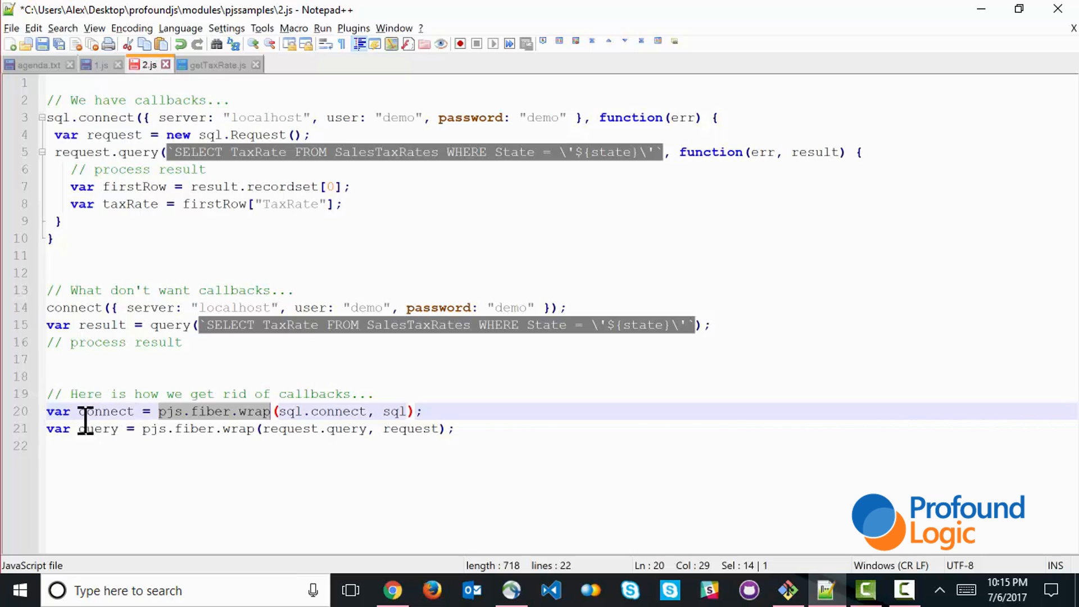
mouse_move(251, 451)
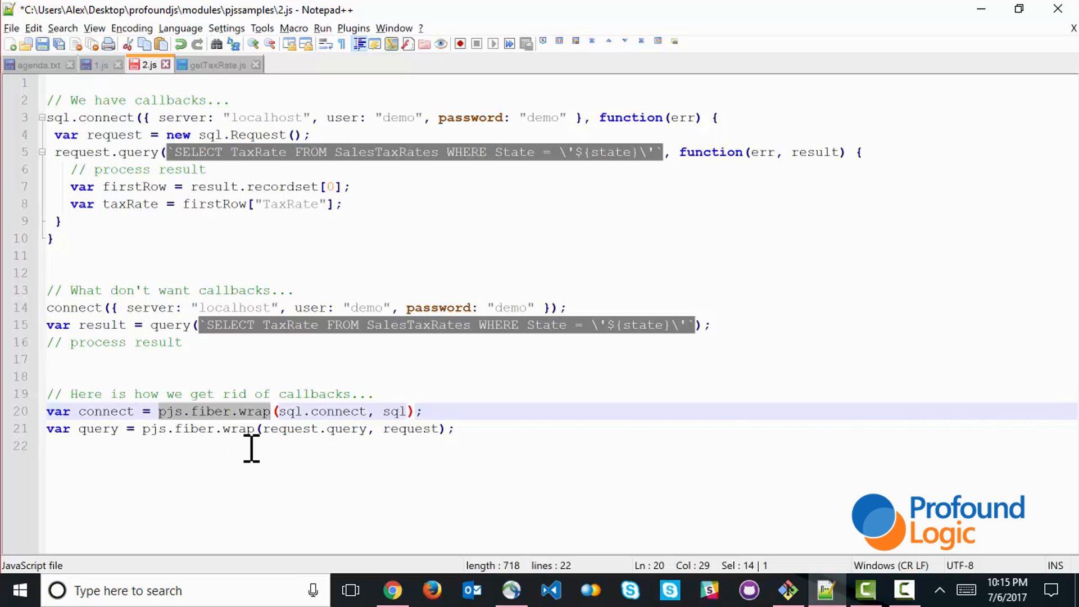
mouse_move(215, 64)
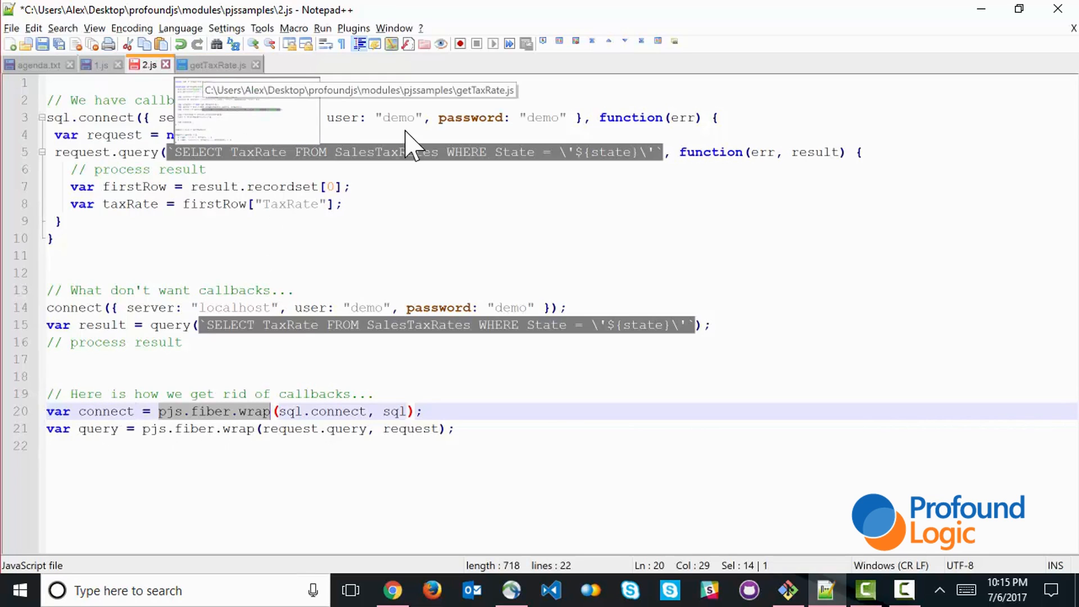
Step: Review getTaxRate.js and highlight every occurrence of the rate parameter
left_click(215, 64)
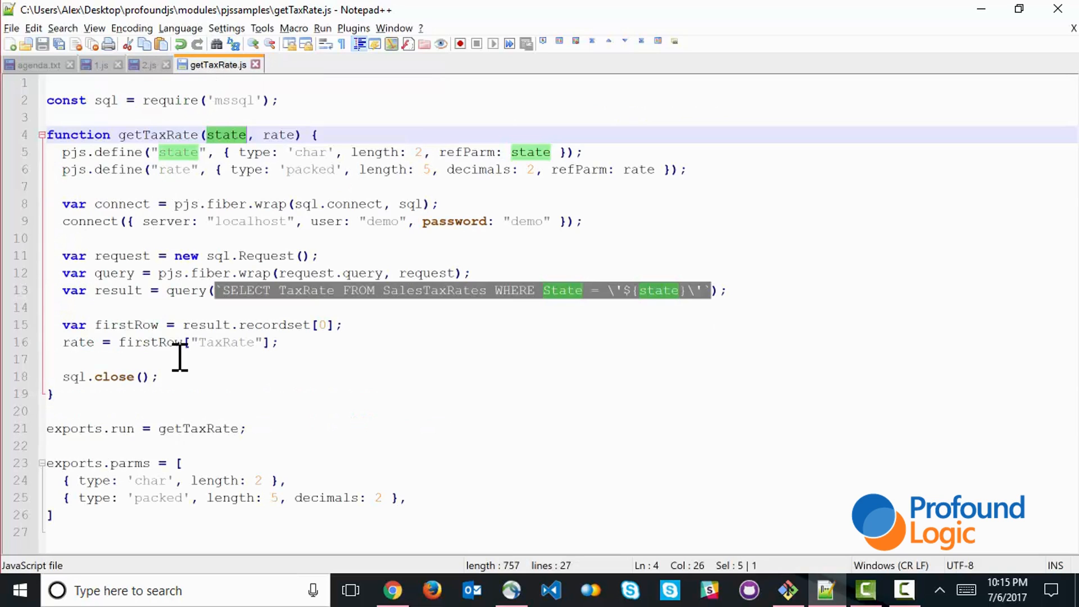
left_click(68, 186)
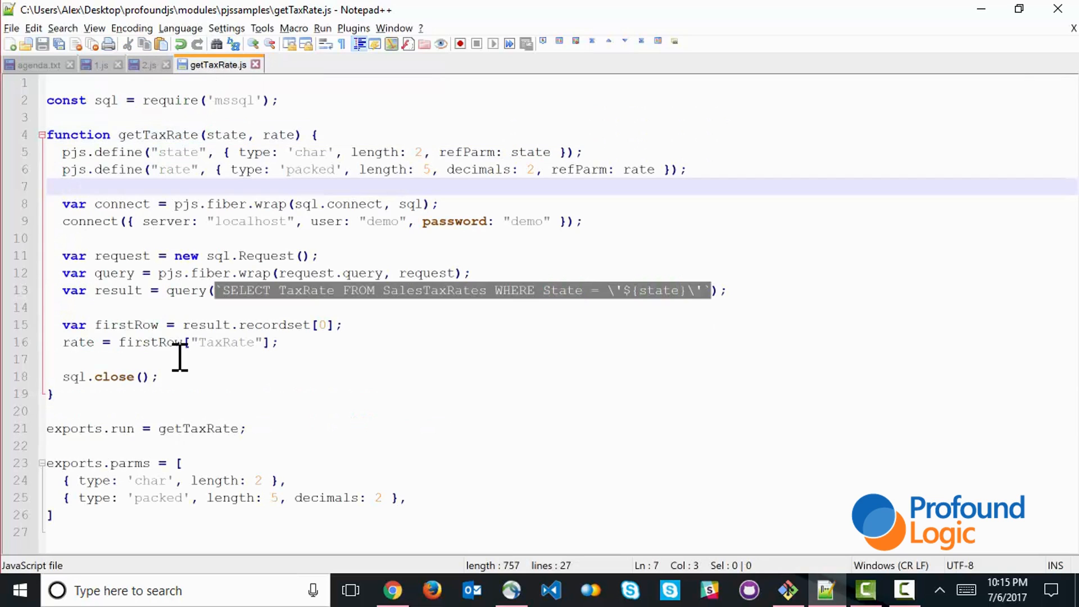
mouse_move(255, 183)
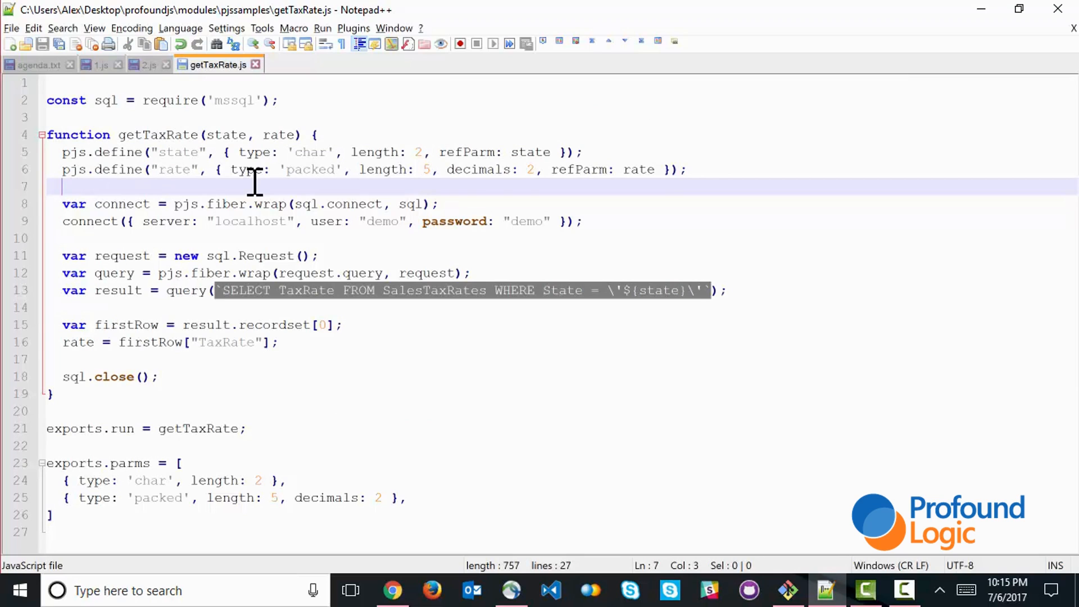
mouse_move(380, 217)
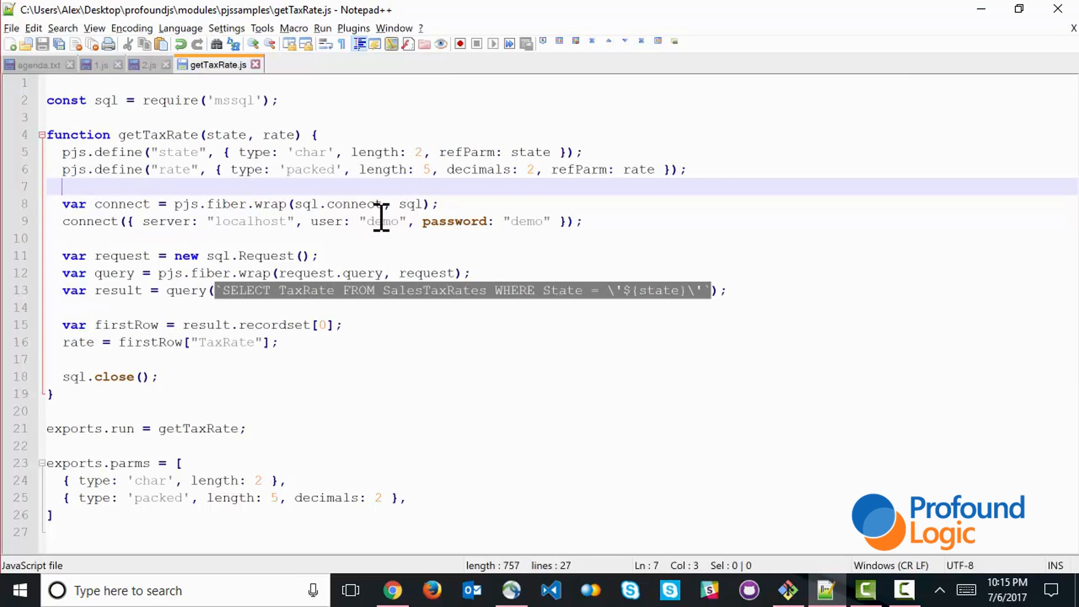
mouse_move(34, 303)
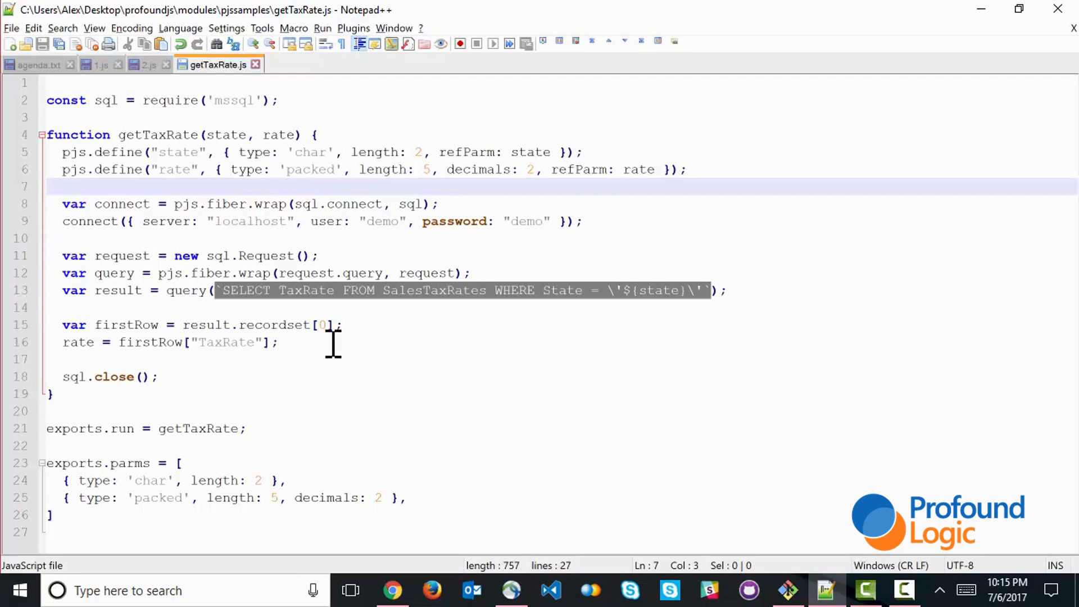
mouse_move(285, 342)
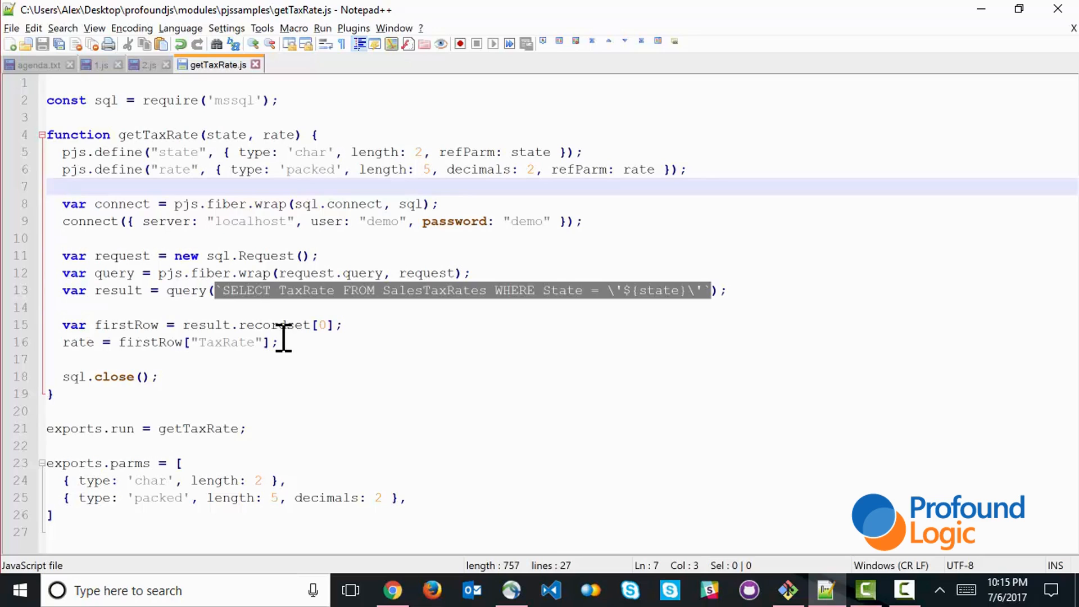
mouse_move(151, 377)
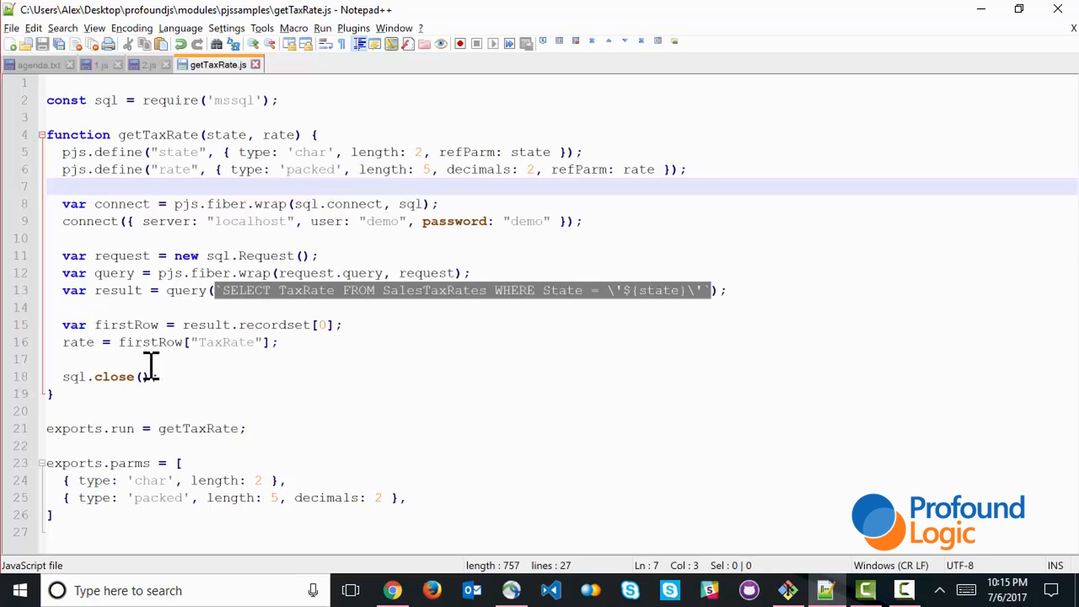
double_click(77, 343)
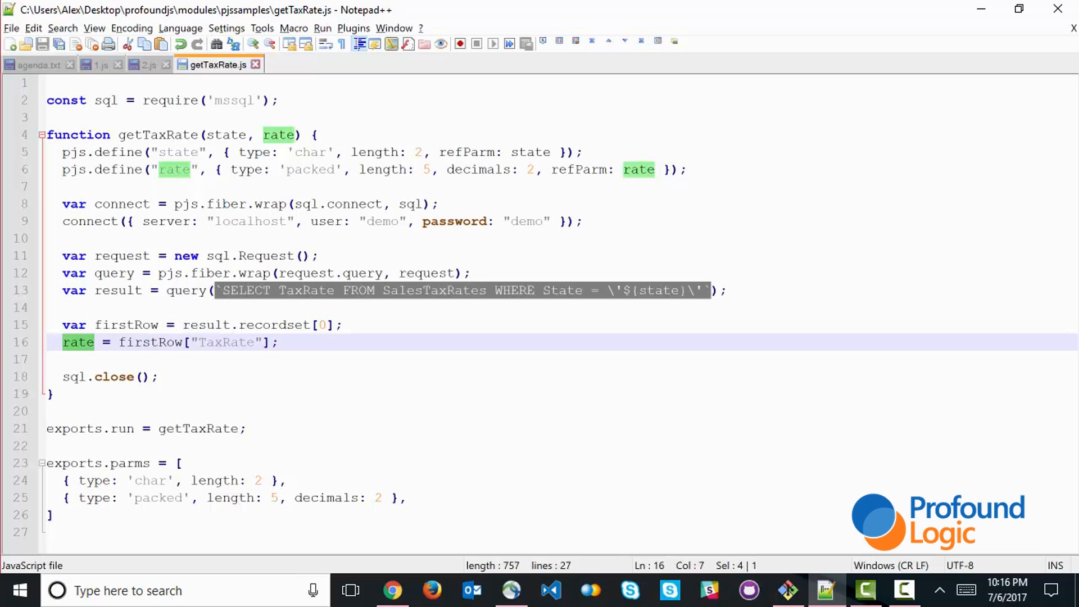
left_click(392, 590)
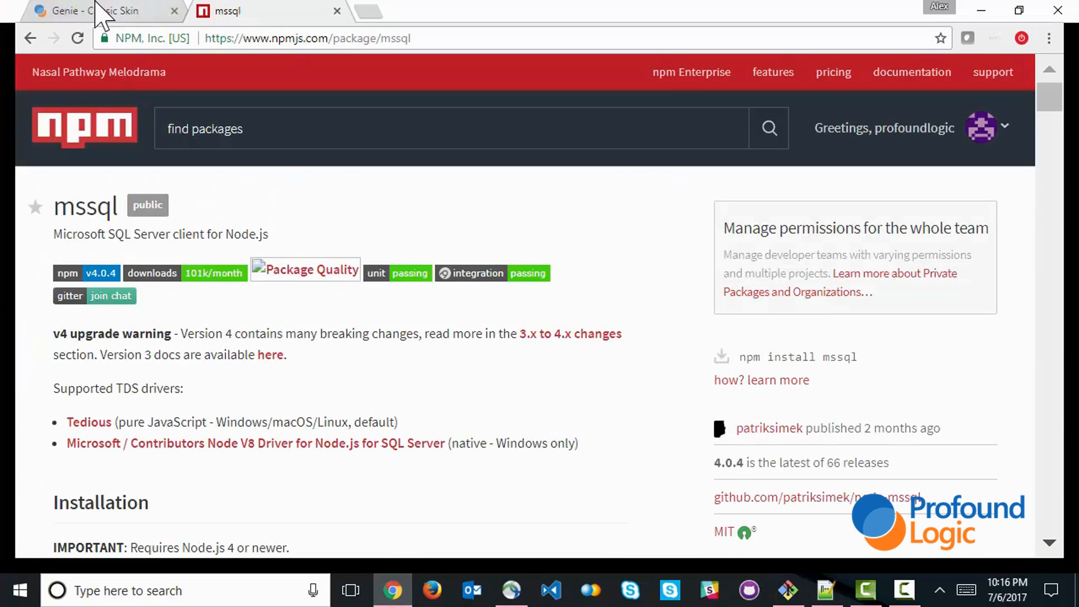
Step: Recall CALL INVPRT01C with F9=Retrieve and rerun it, now reporting a 5.75% rate
left_click(96, 11)
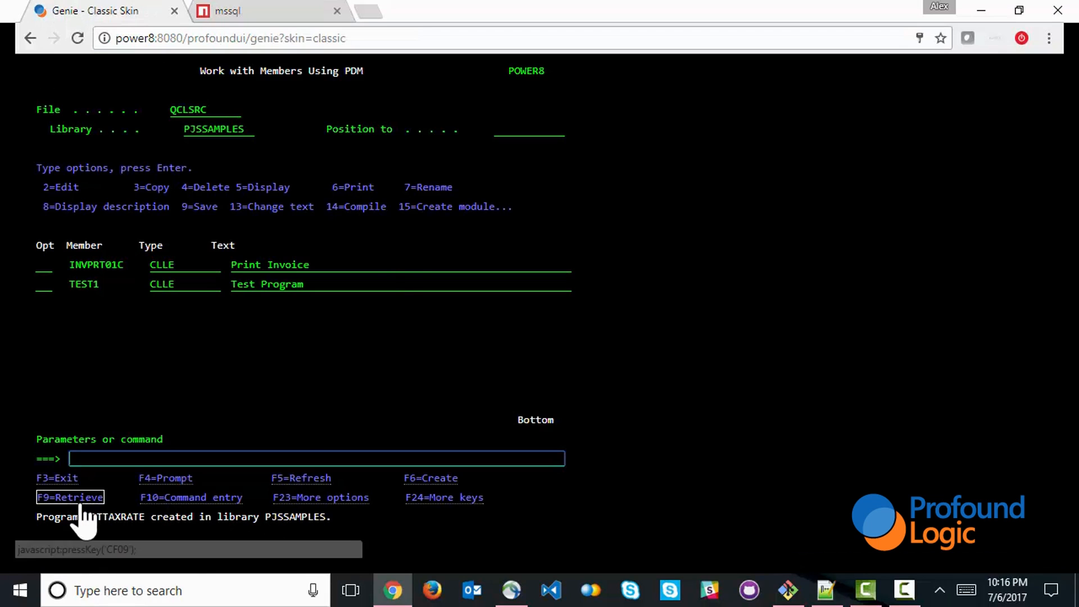
left_click(69, 497)
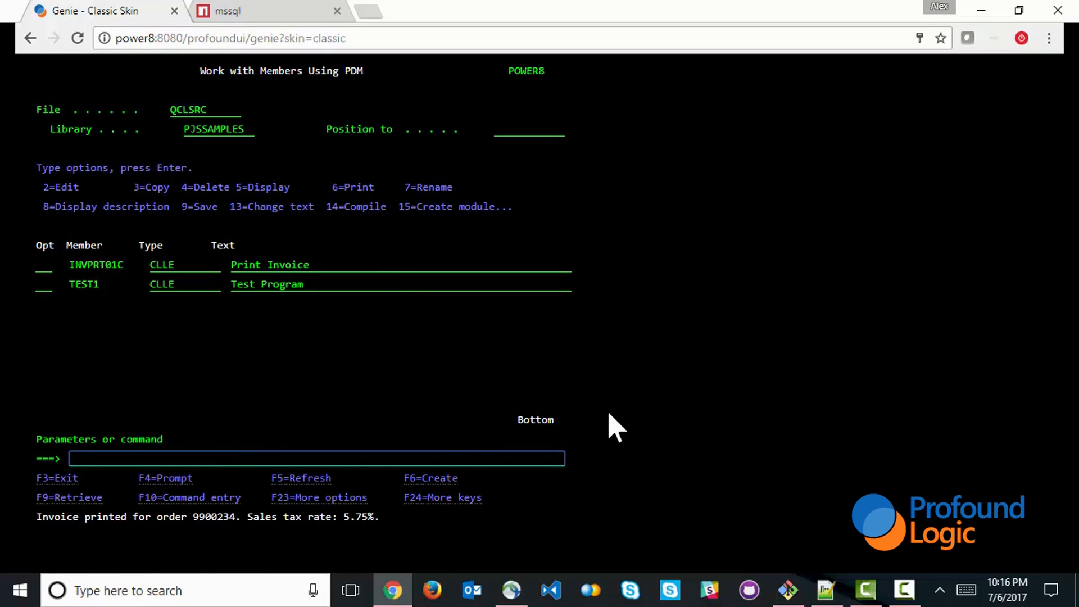
mouse_move(585, 454)
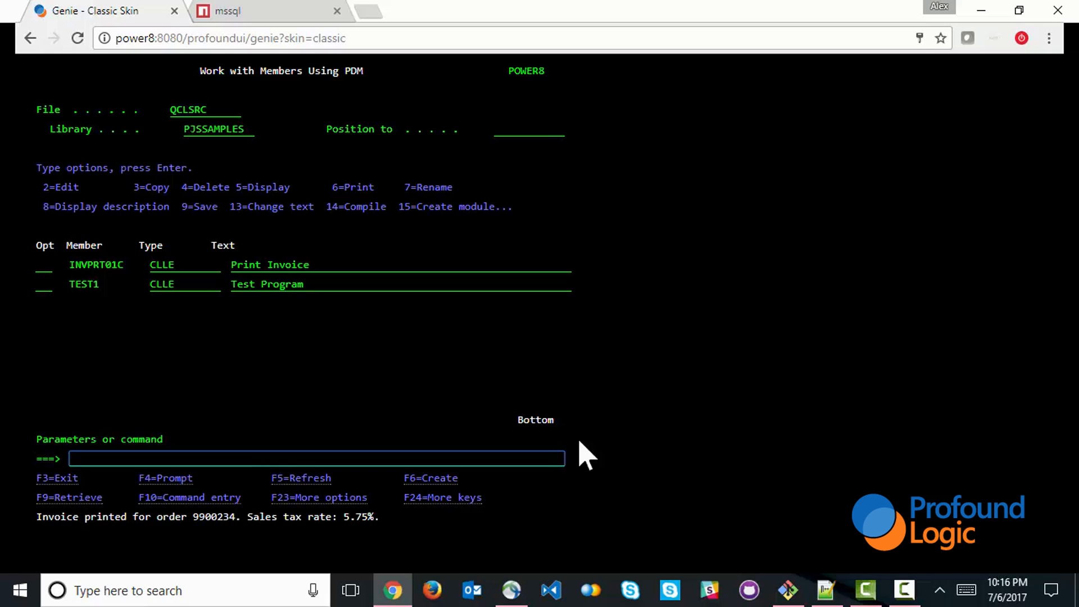
mouse_move(300, 554)
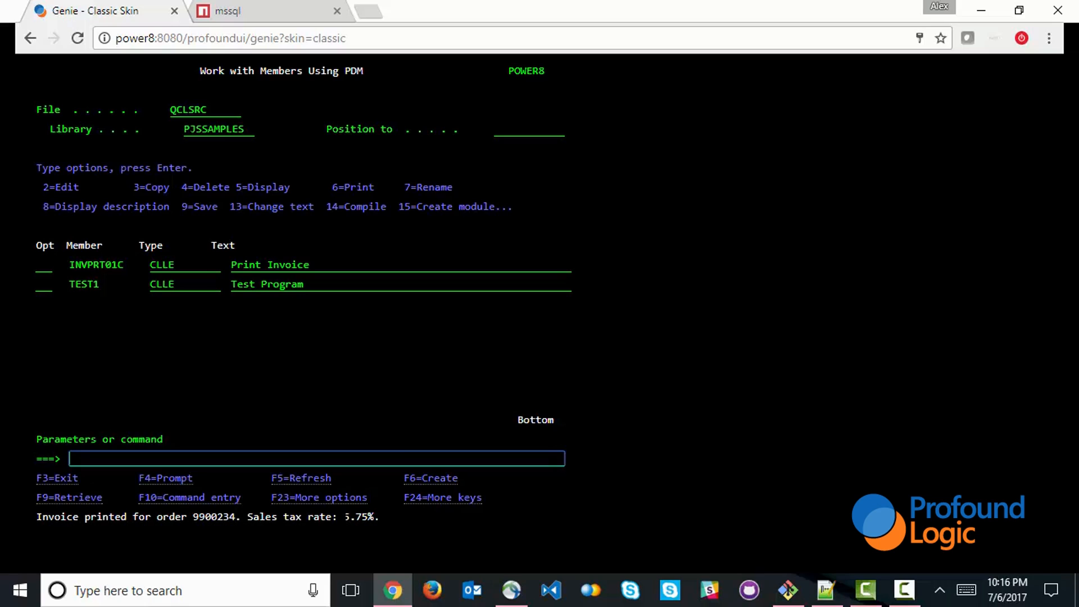
mouse_move(622, 518)
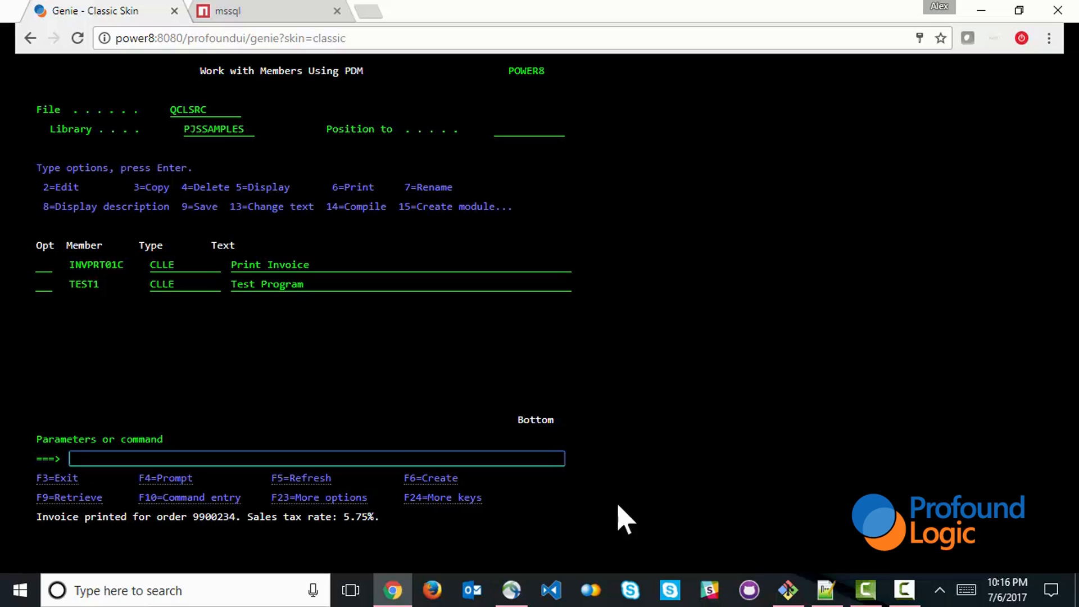
Step: Show the rlog trace of getTaxRate receiving state 'OH' and returning 5.75
left_click(788, 591)
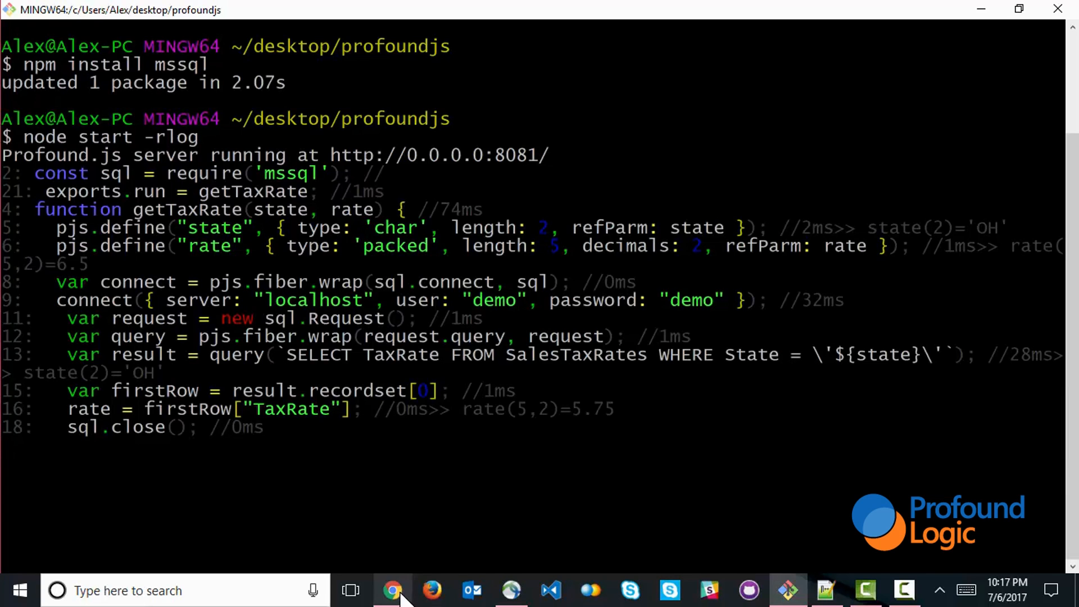
Step: Recall CALL INVPRT01C ('9900234' 'OH') with F9 and overwrite the state with 'CA'
left_click(391, 591)
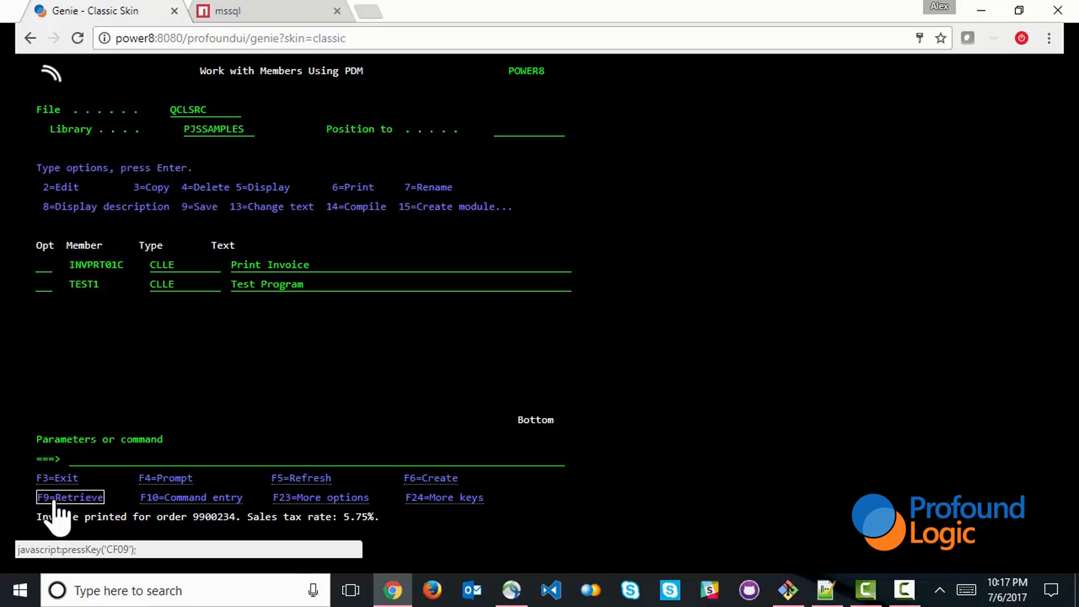
left_click(68, 497)
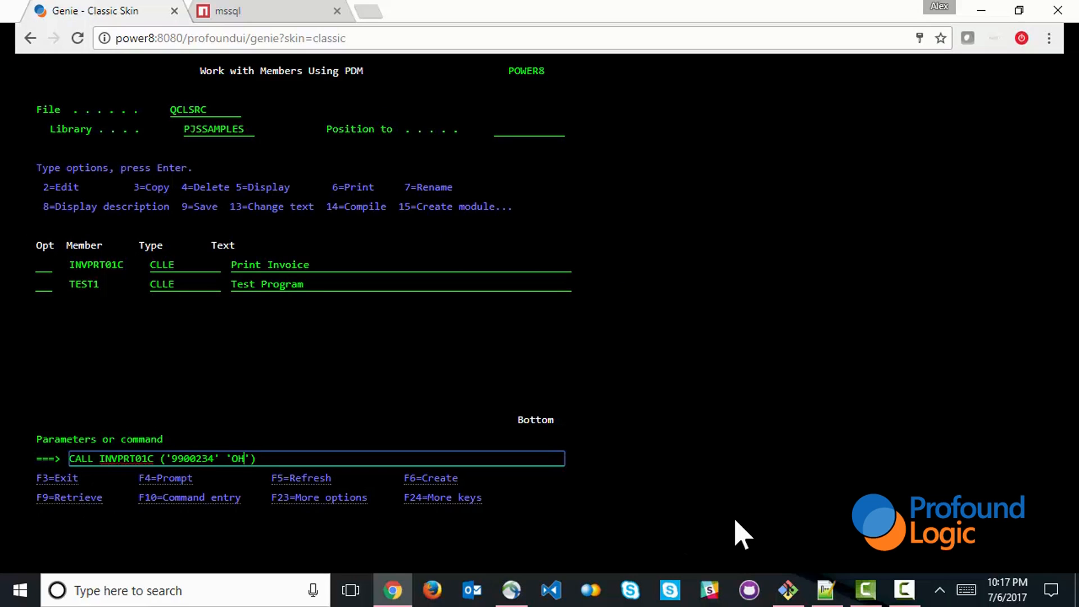
type("CA")
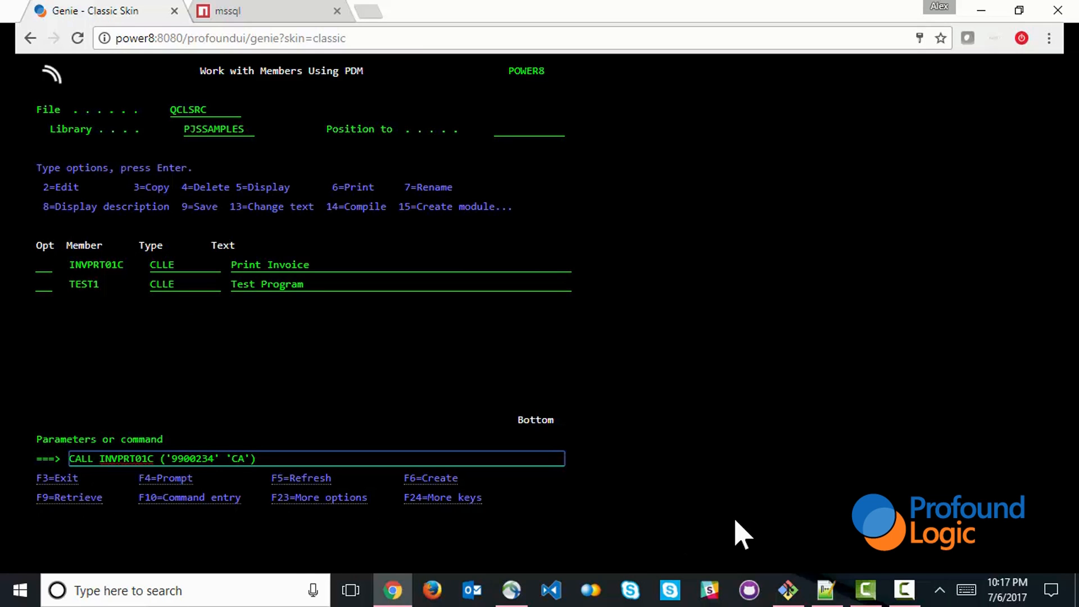